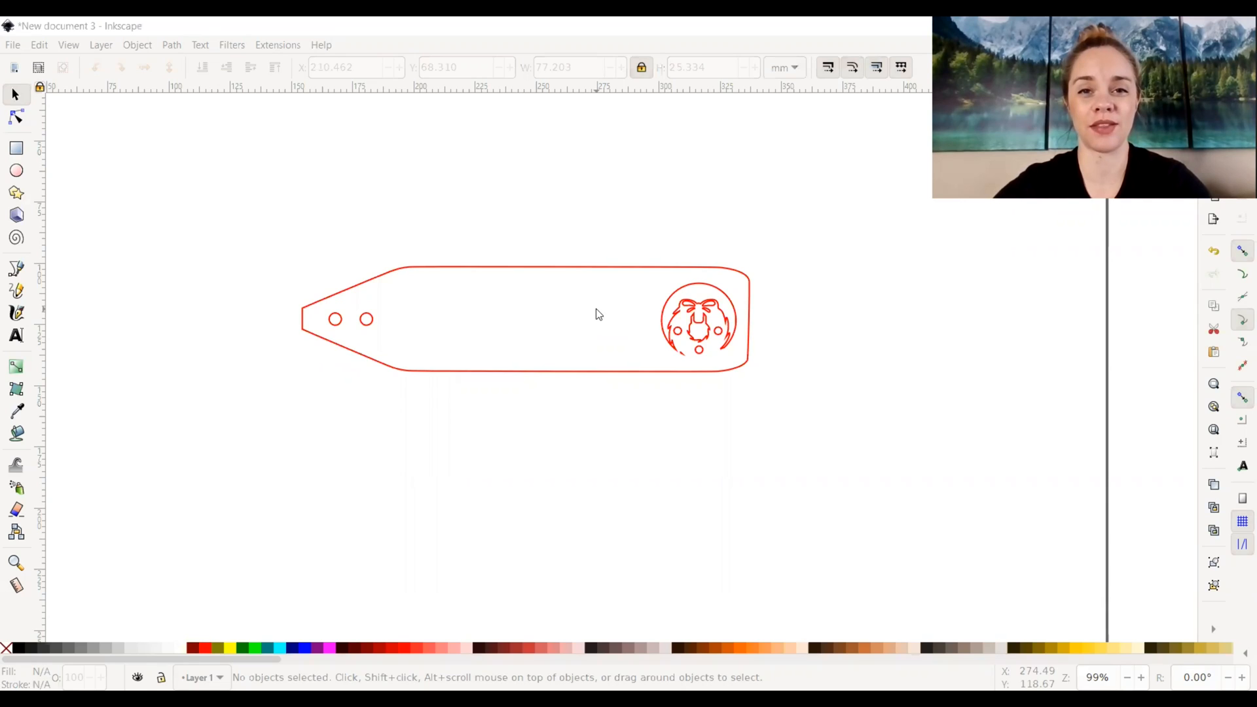
{"action": "mouse_move", "coordinate": [389, 289]}
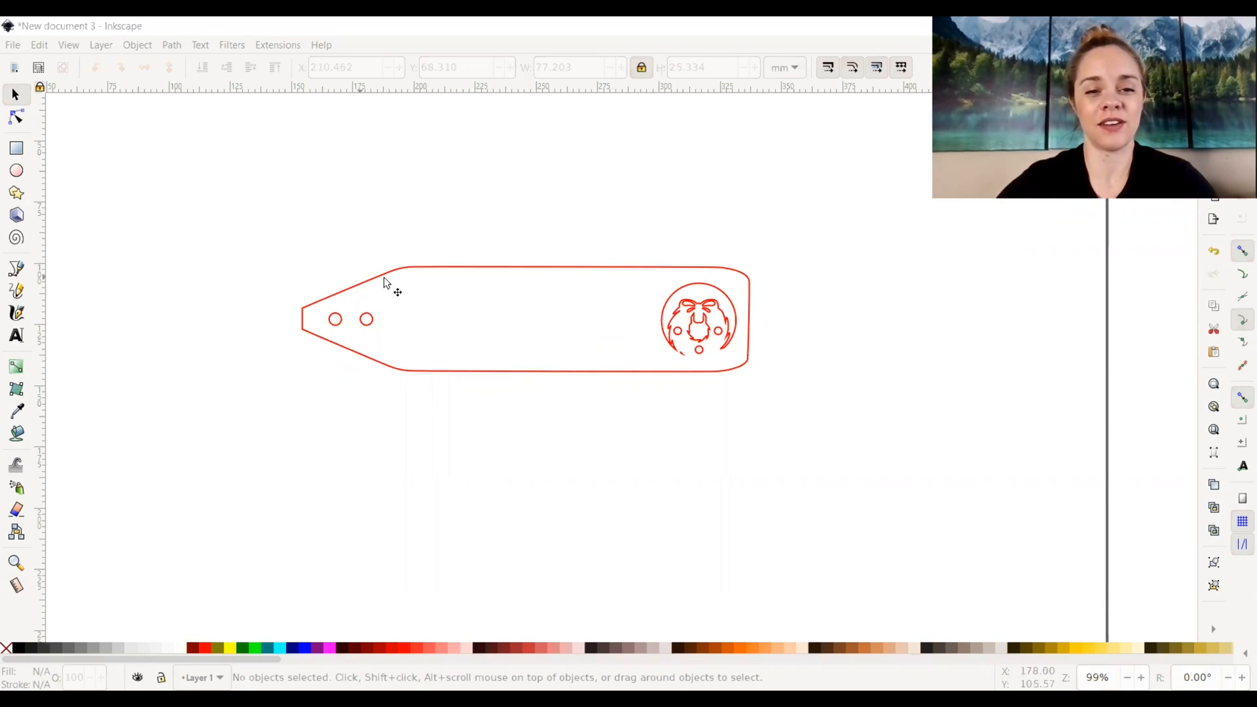
{"action": "mouse_move", "coordinate": [614, 272]}
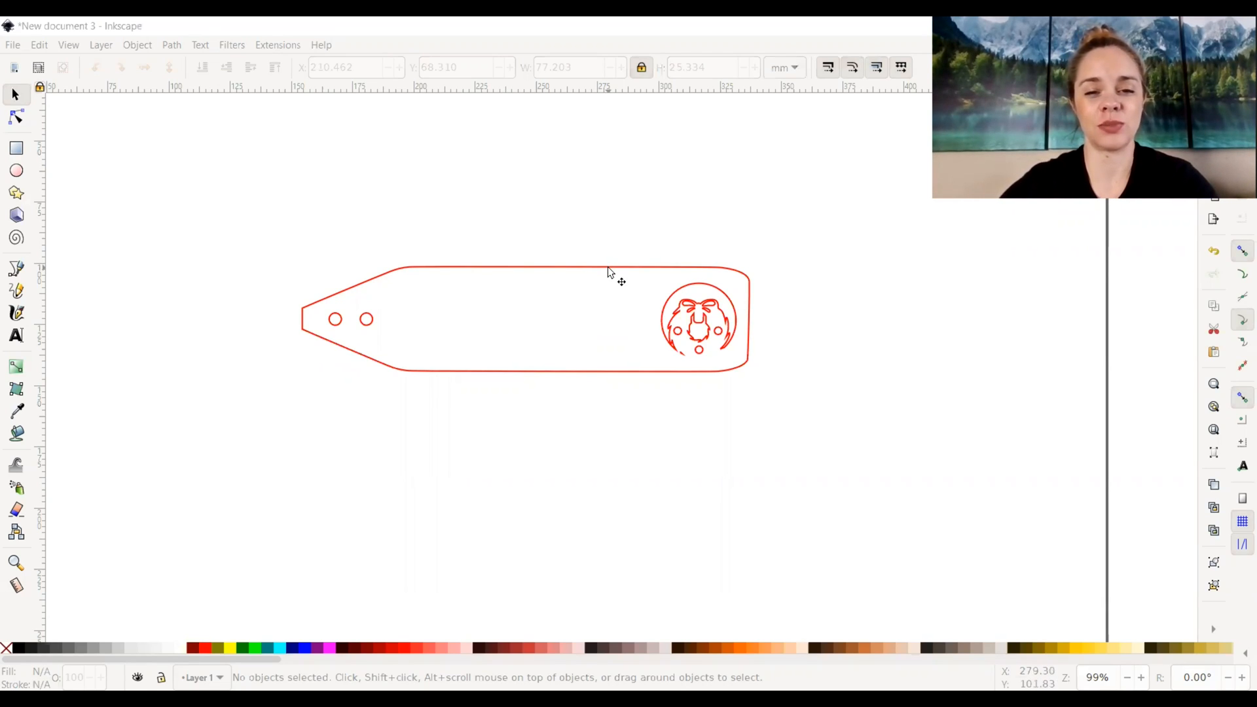
Step: Select the red tag outline with its wreath and nudge it slightly right
{"action": "left_click", "coordinate": [578, 273]}
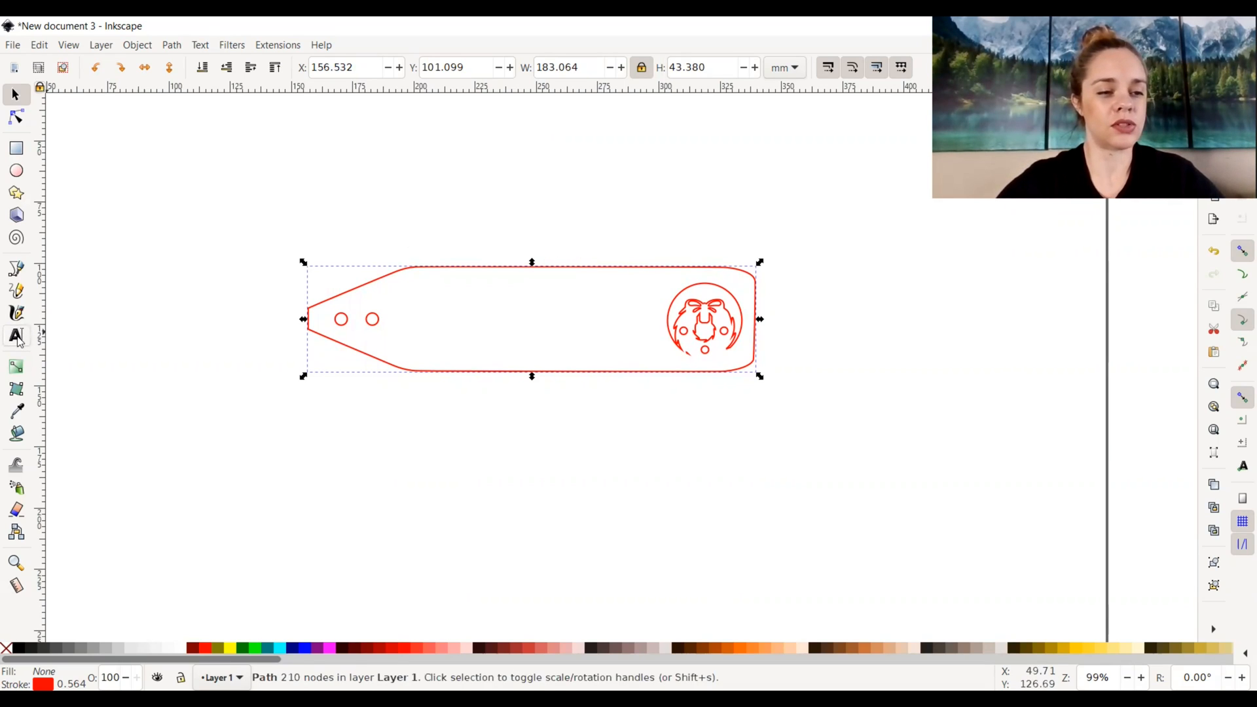
{"action": "mouse_move", "coordinate": [16, 335]}
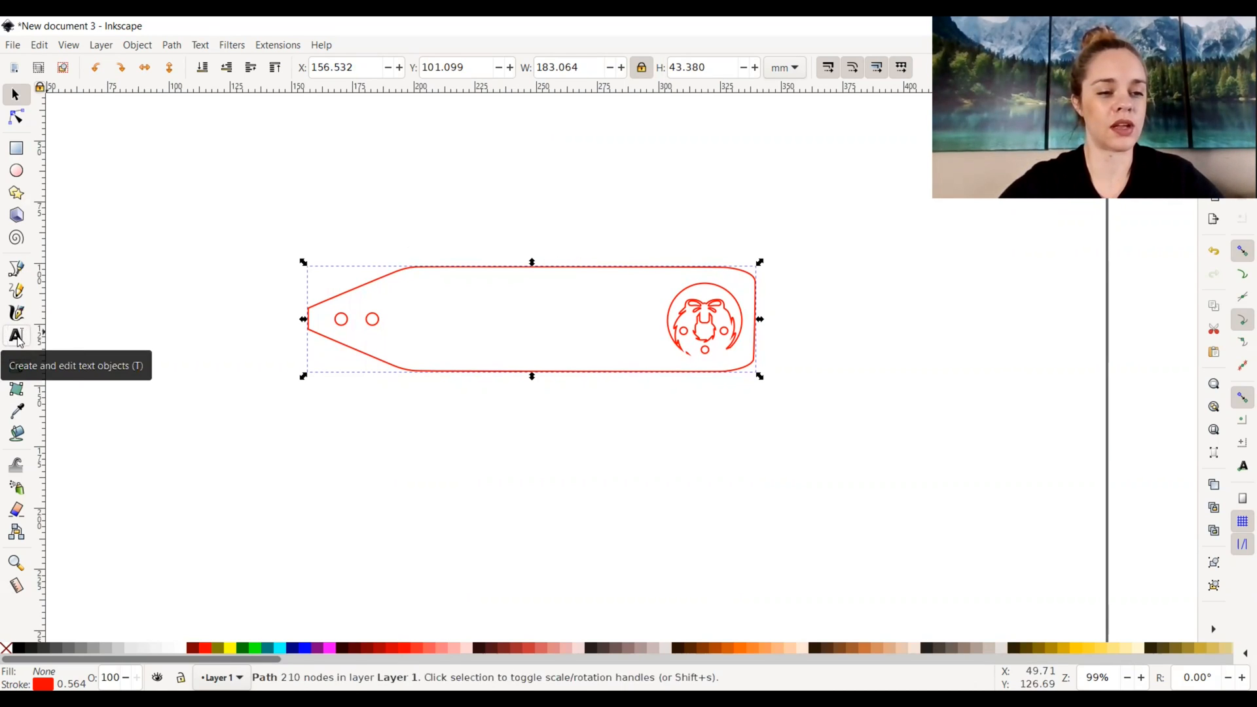
Step: Type AMELIA above the tag in Festive 72 pt and select the text
{"action": "left_click", "coordinate": [16, 336]}
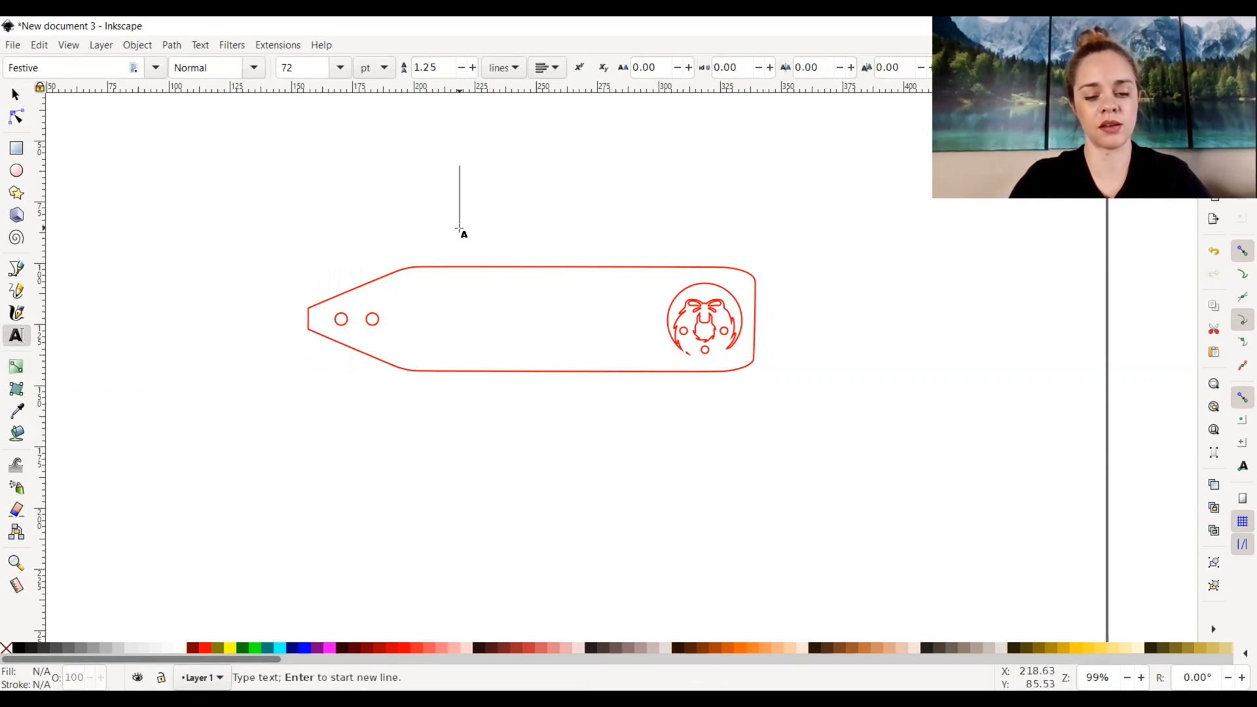
{"action": "type", "text": "a"}
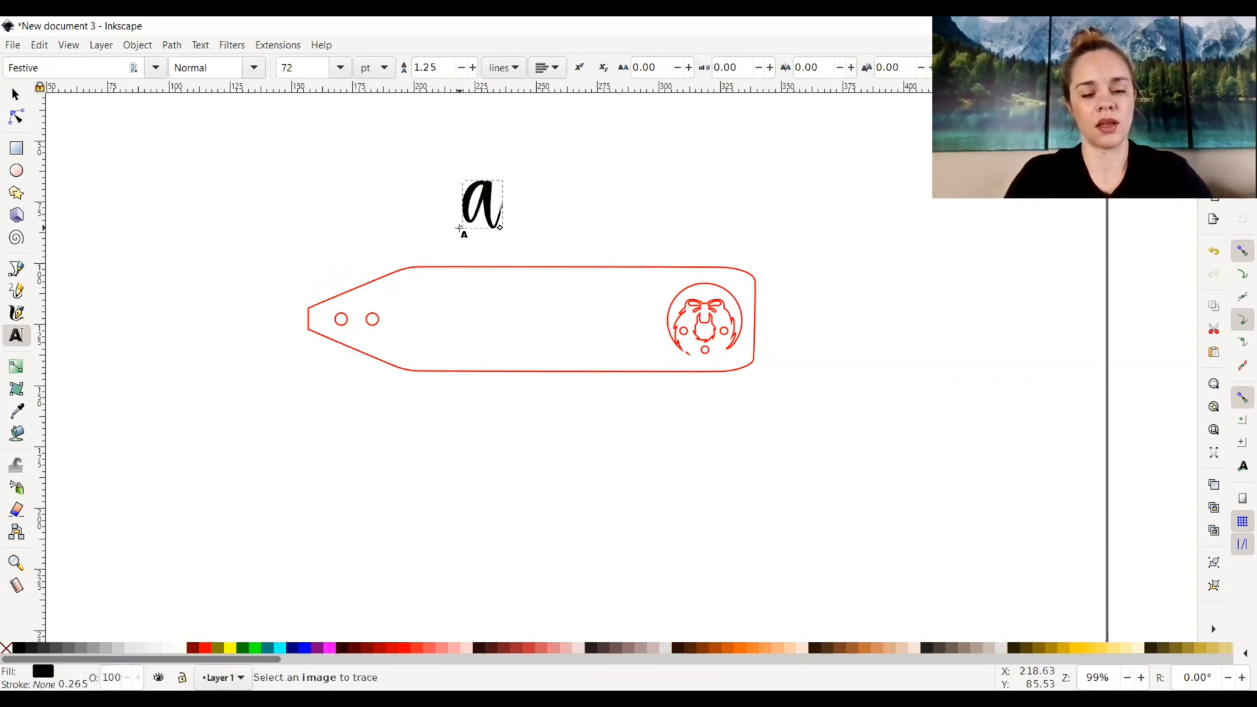
{"action": "type", "text": "MELIA"}
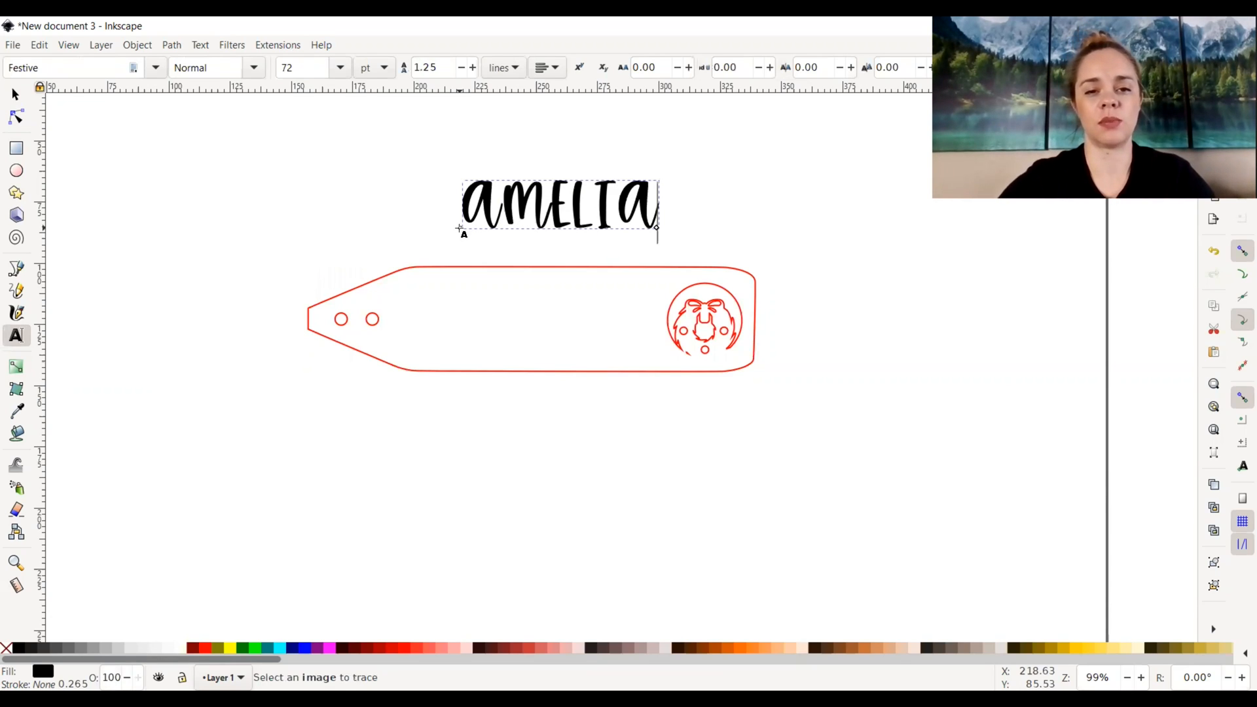
{"action": "left_click", "coordinate": [199, 44]}
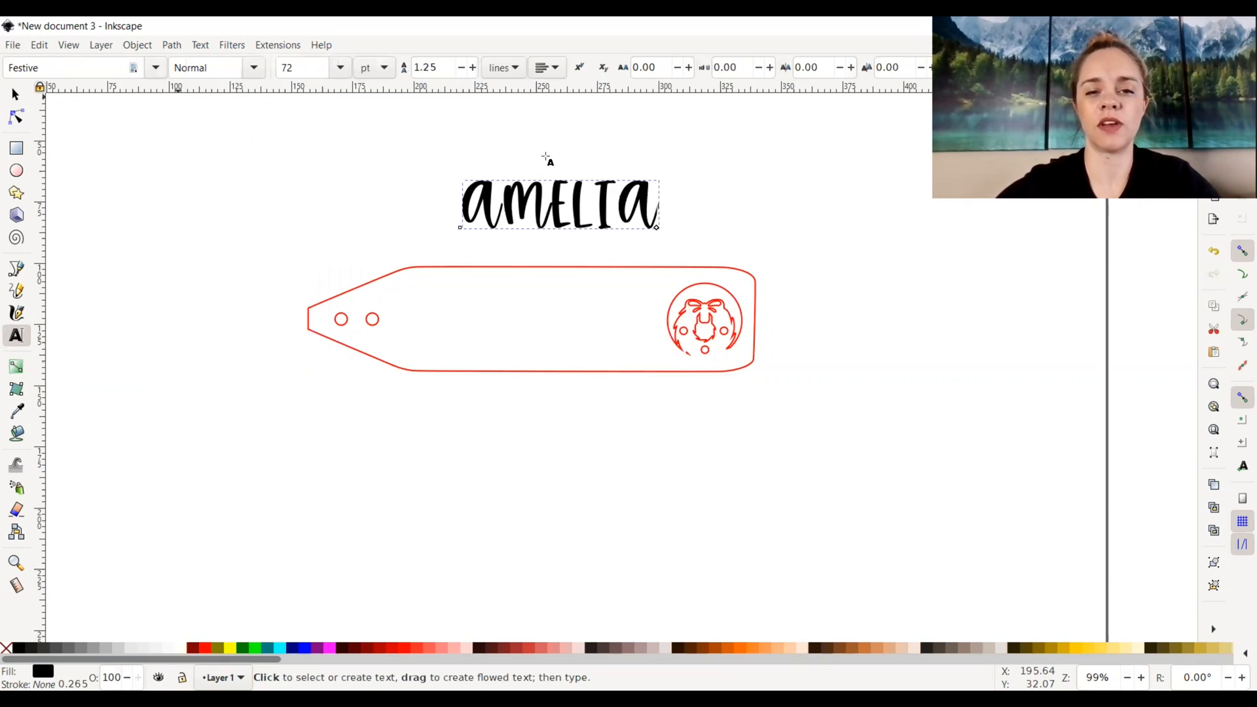
{"action": "left_click", "coordinate": [537, 204]}
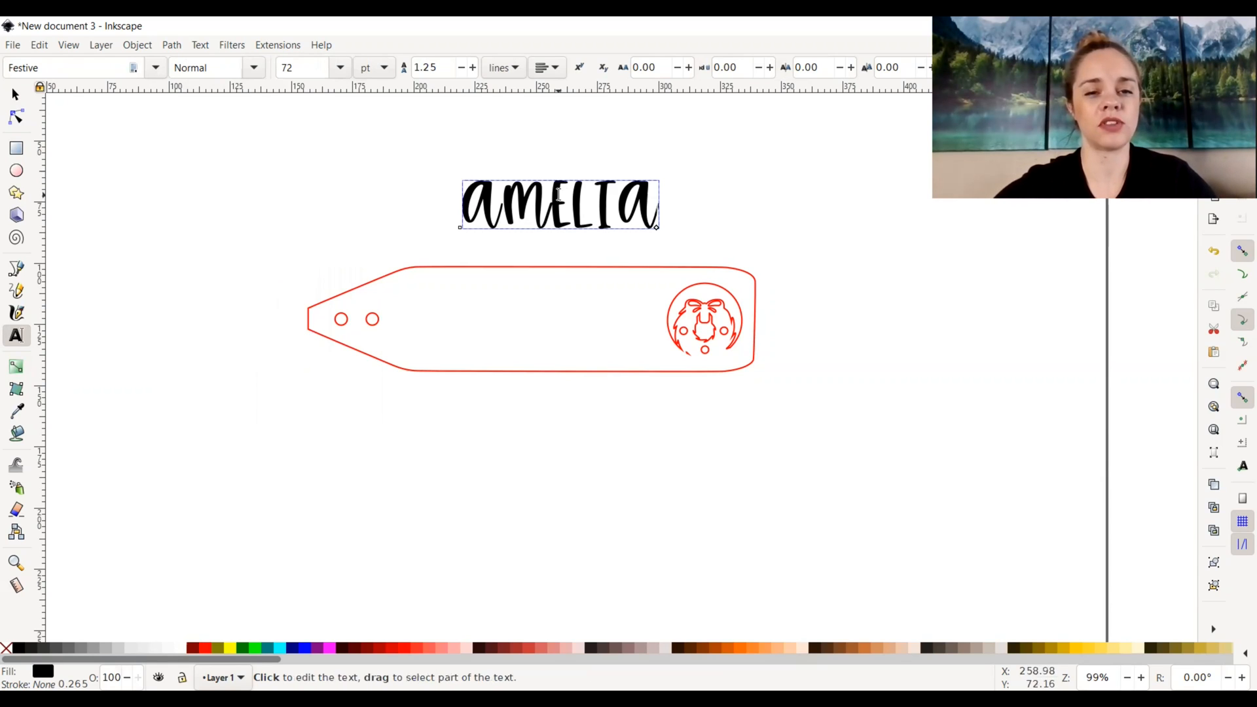
Step: Drag the AMELIA text a few pixels right and down, then reselect it
{"action": "left_click", "coordinate": [14, 93]}
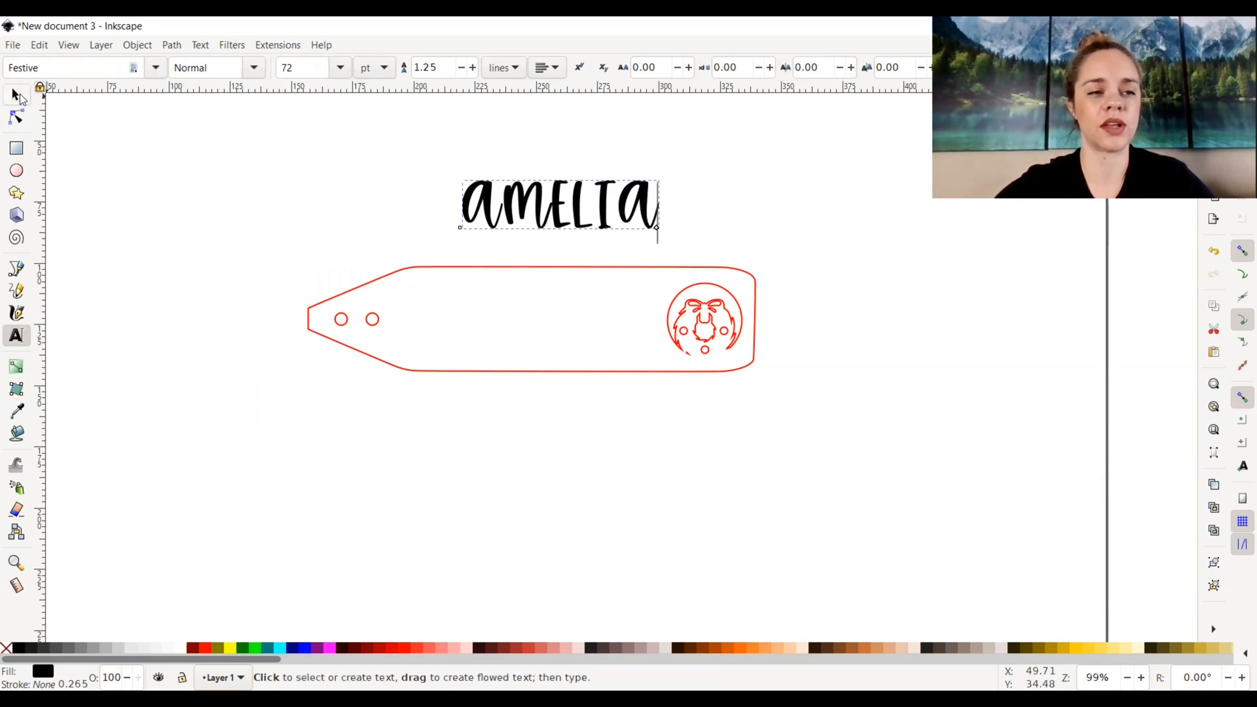
{"action": "mouse_move", "coordinate": [16, 95]}
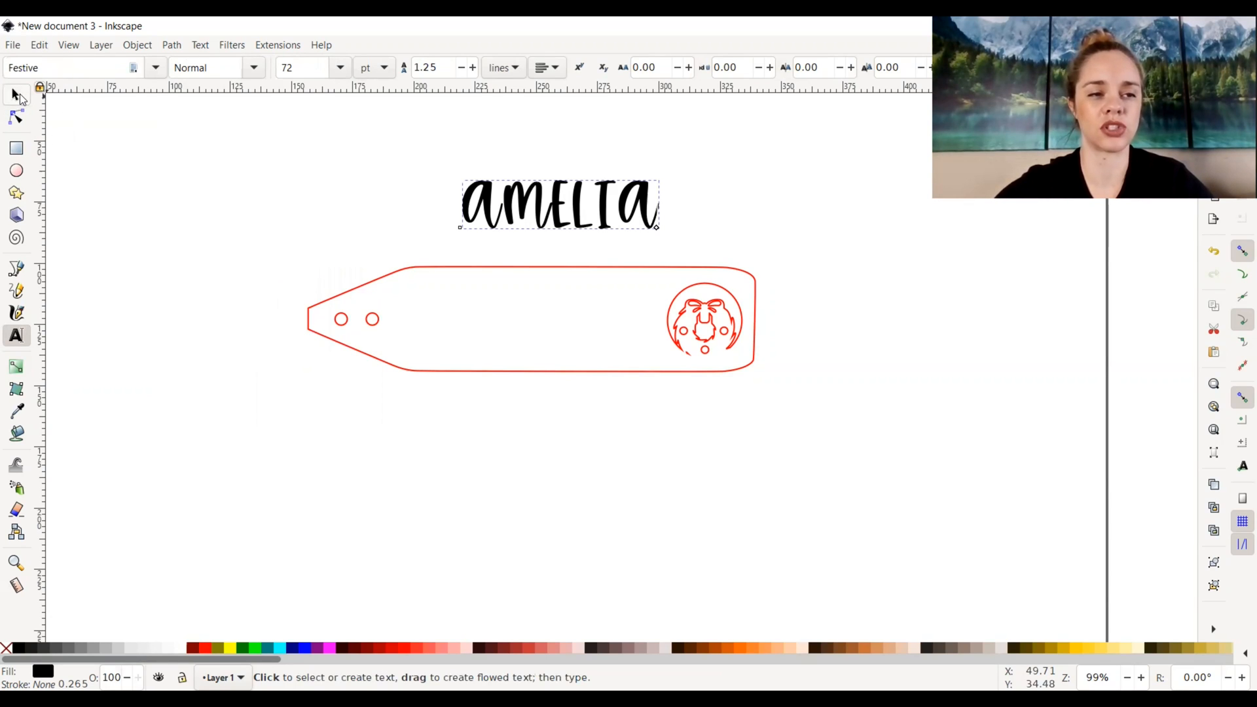
{"action": "left_click", "coordinate": [13, 94]}
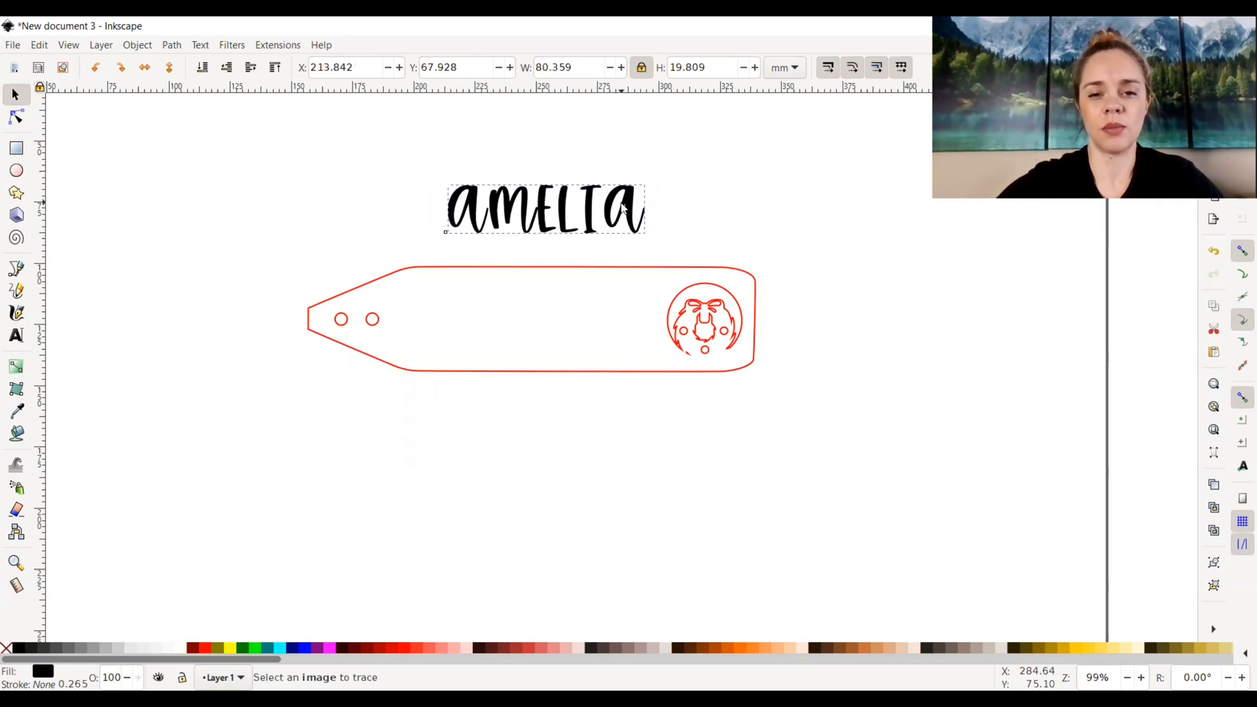
{"action": "left_click_drag", "start_coordinate": [545, 208], "coordinate": [547, 214]}
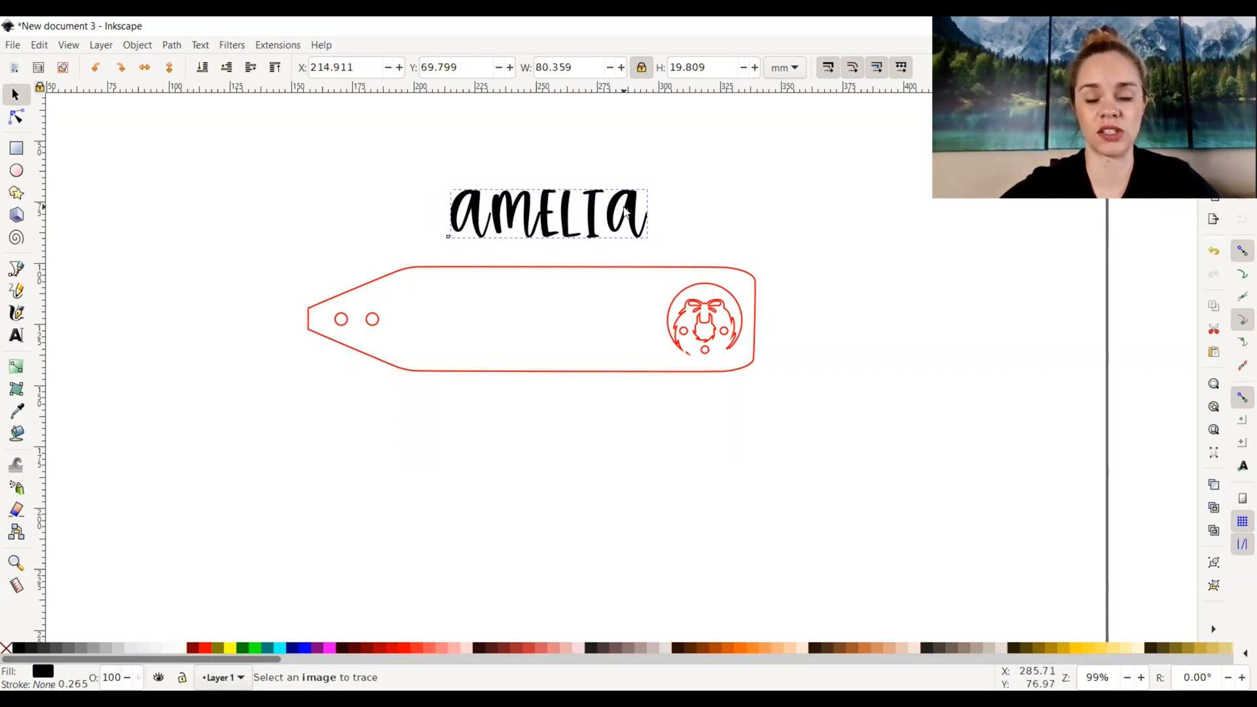
{"action": "left_click", "coordinate": [547, 214]}
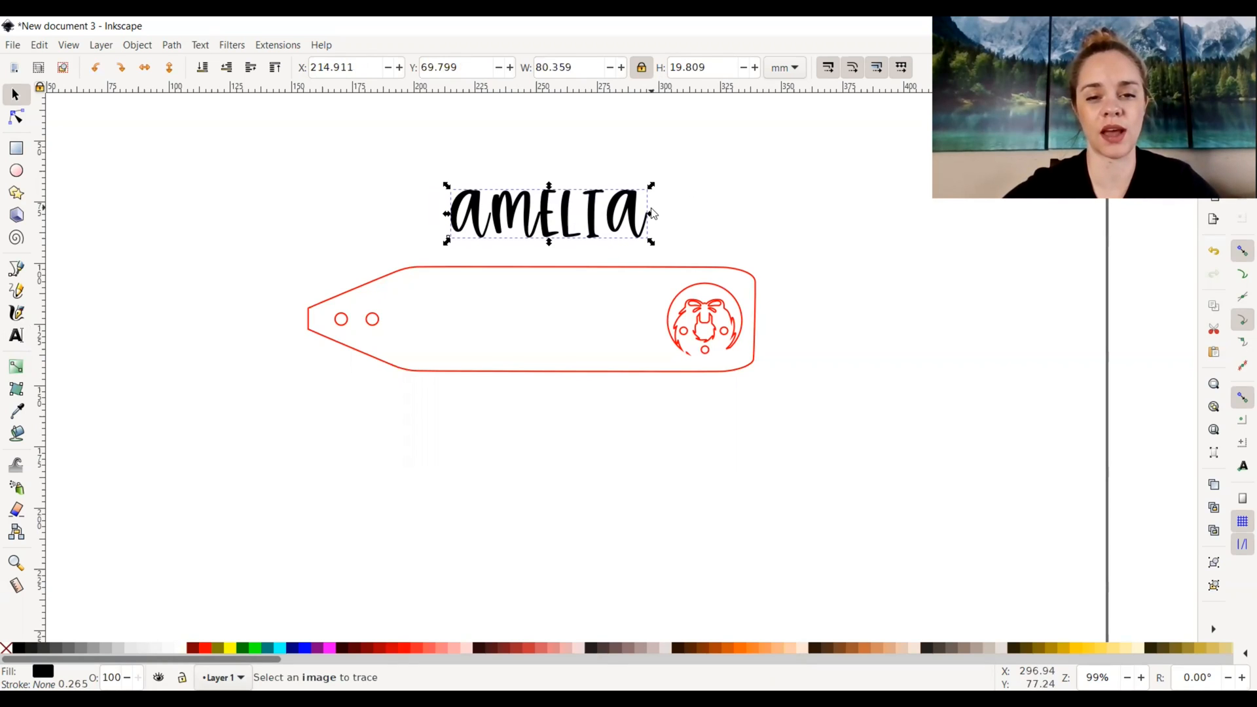
{"action": "mouse_move", "coordinate": [653, 228]}
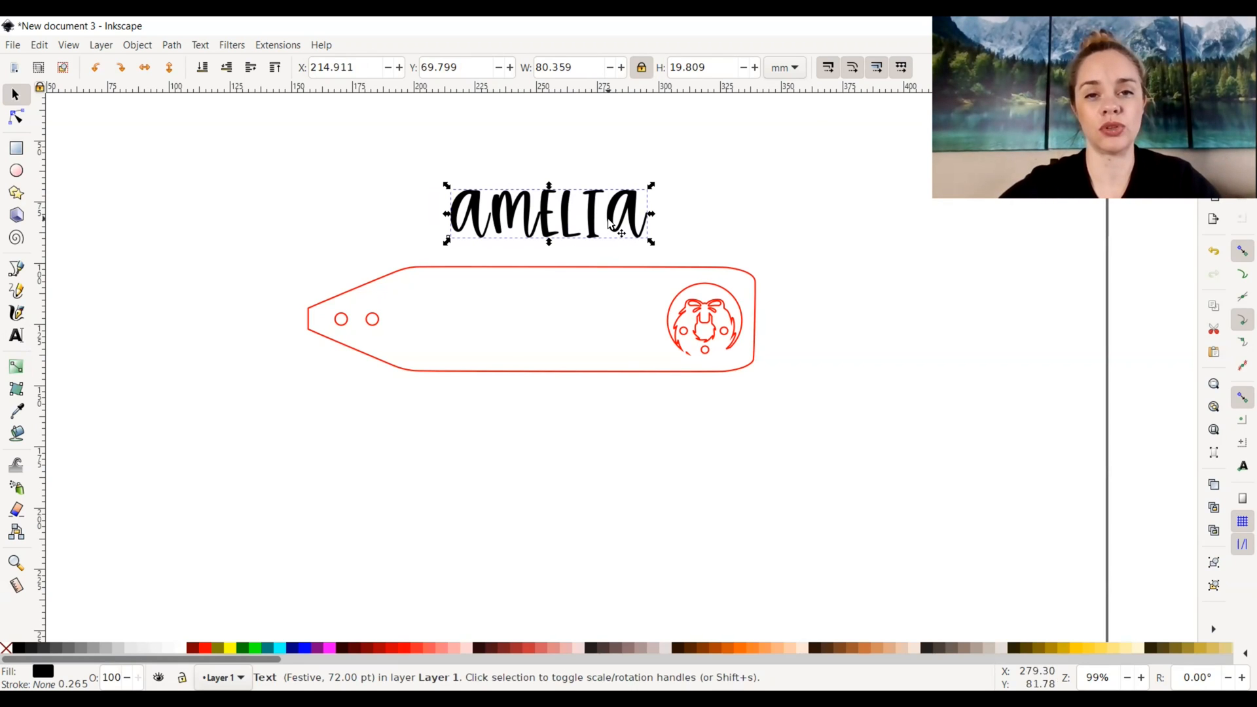
{"action": "mouse_move", "coordinate": [408, 360]}
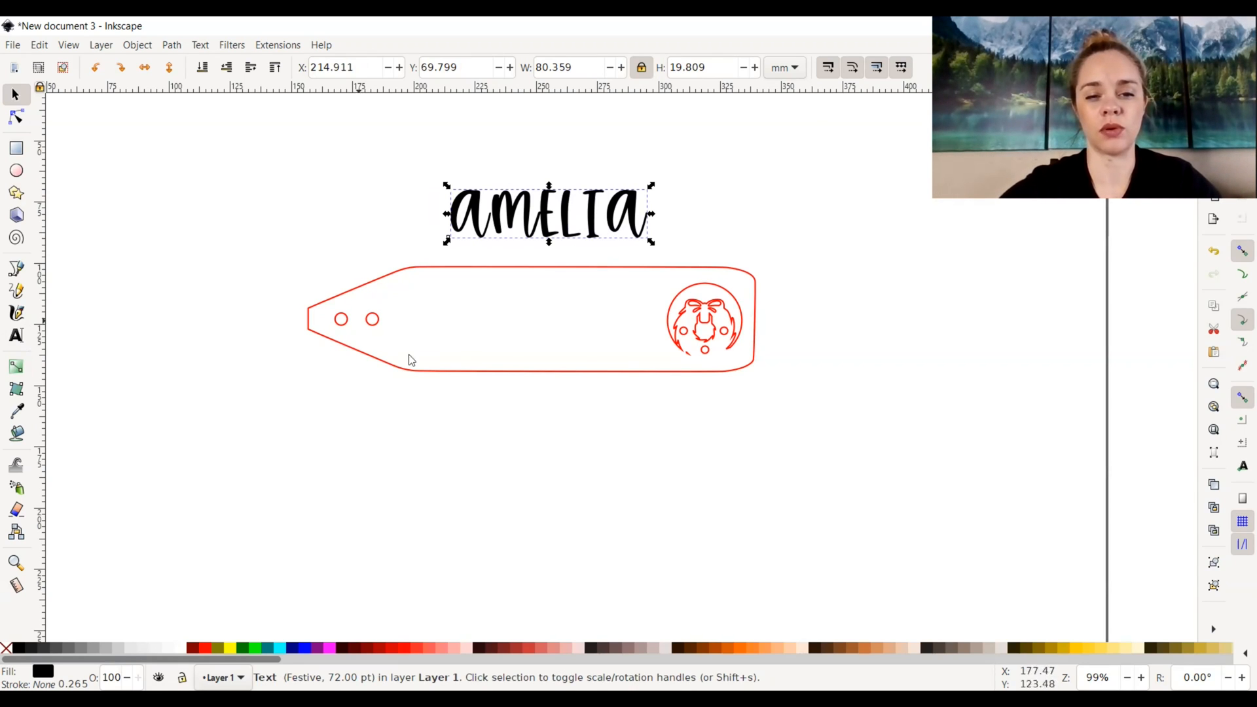
{"action": "mouse_move", "coordinate": [377, 311]}
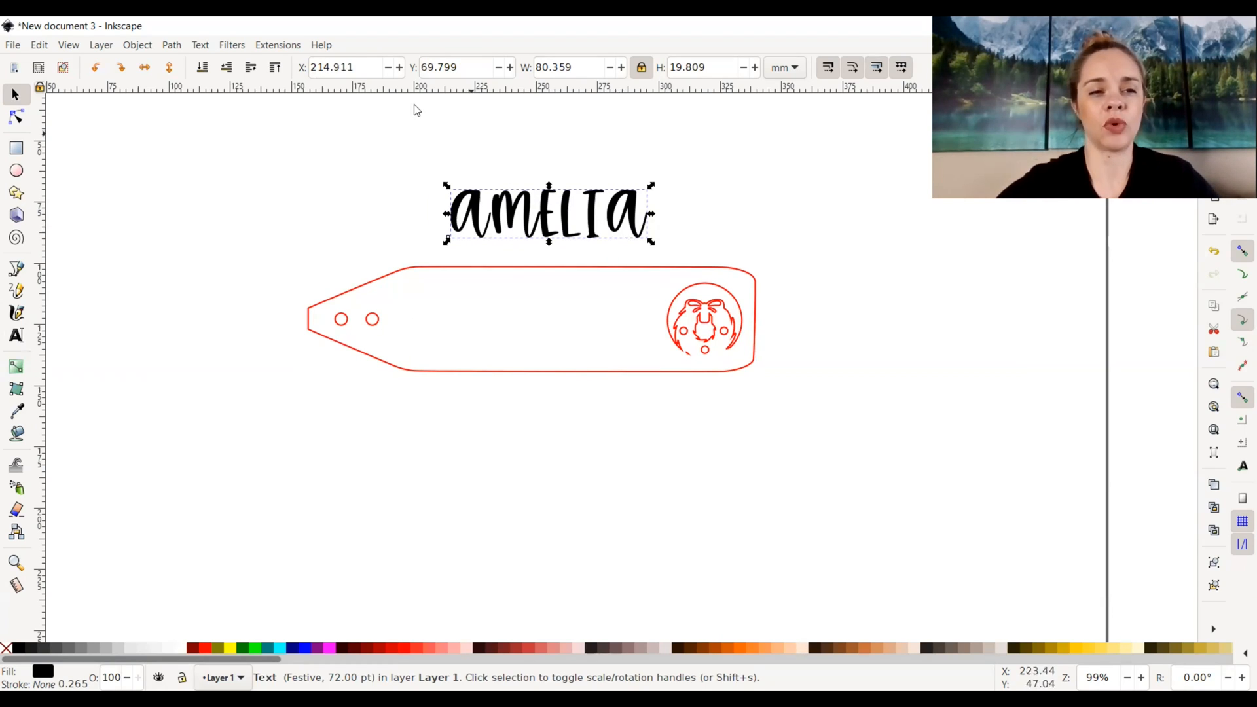
Step: Convert the AMELIA text to paths with Object to Path and select the result
{"action": "left_click", "coordinate": [171, 44]}
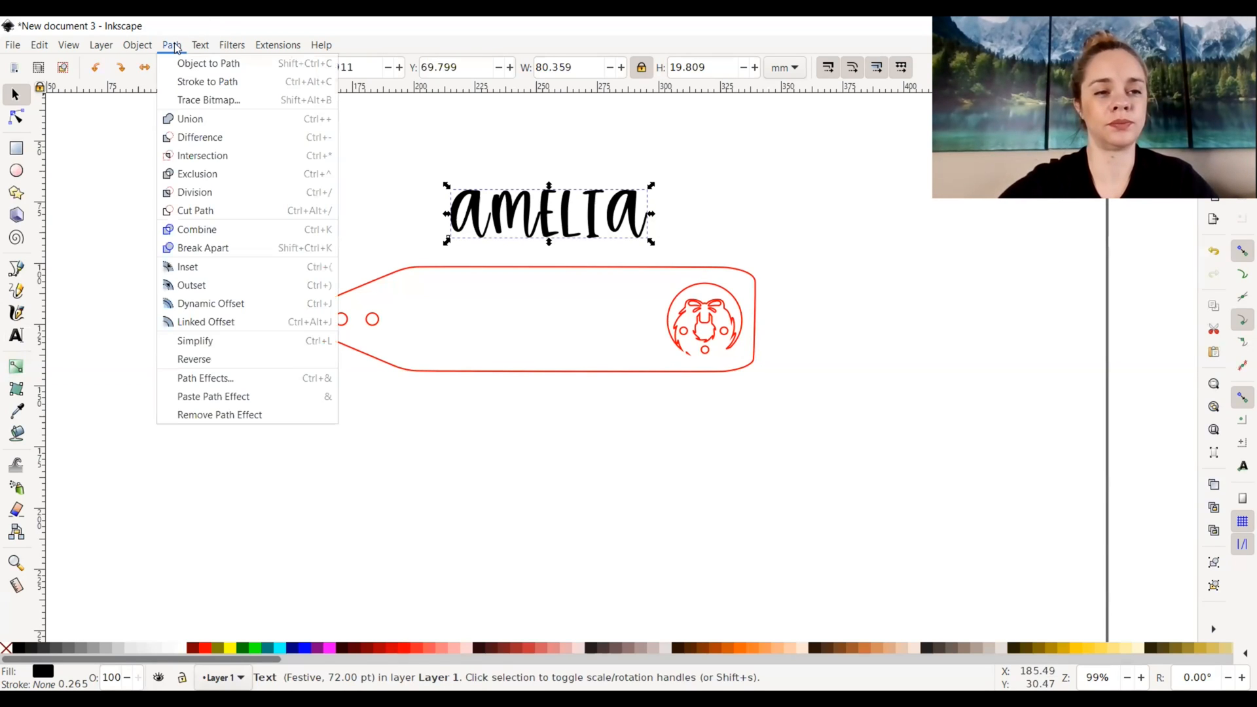
{"action": "mouse_move", "coordinate": [208, 63]}
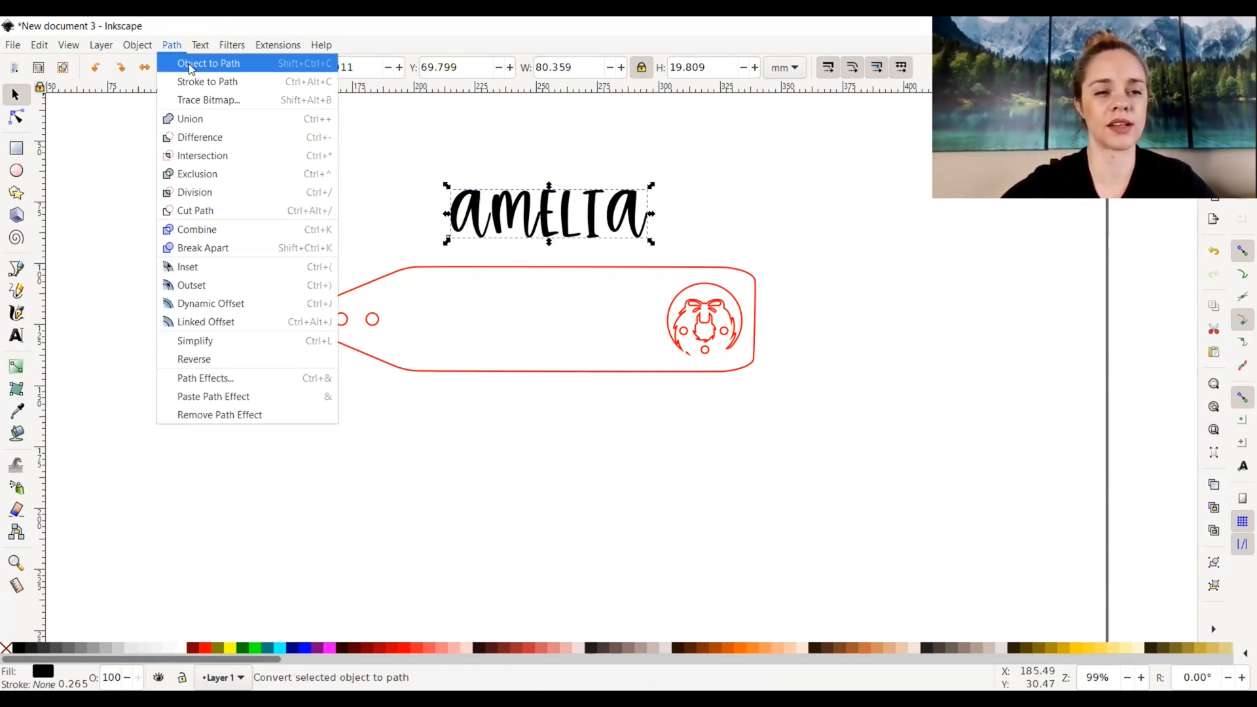
{"action": "left_click", "coordinate": [209, 64]}
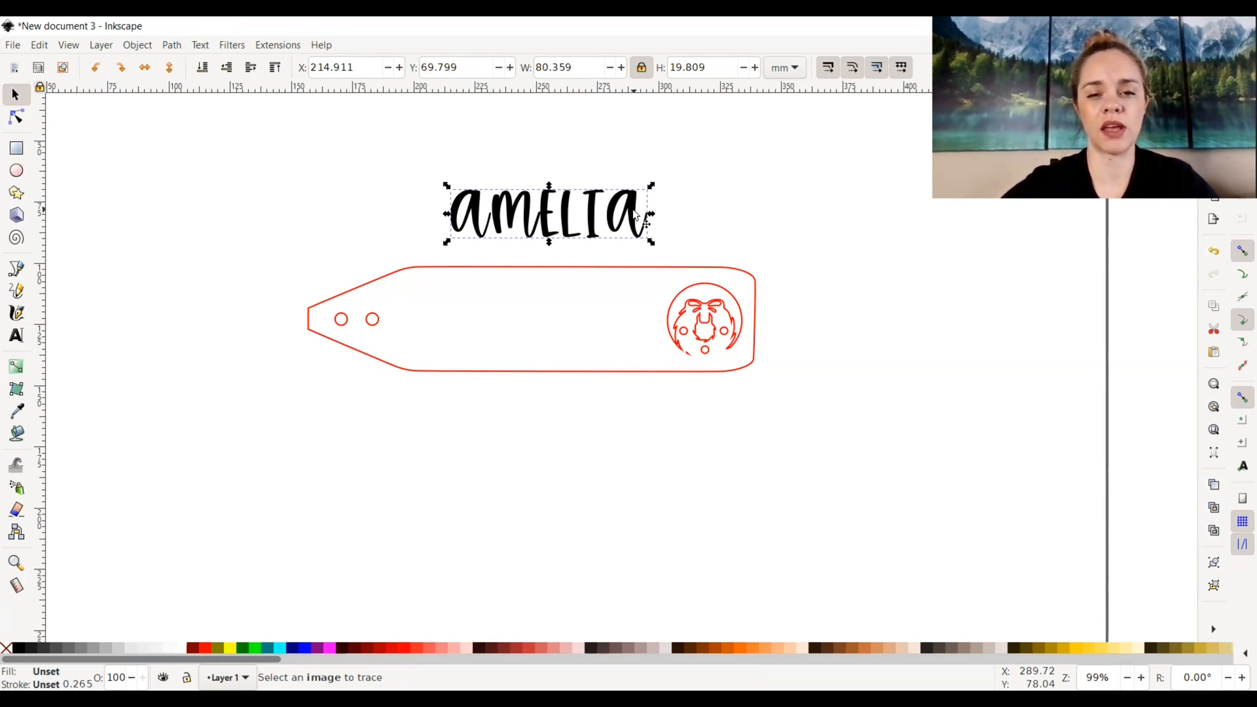
{"action": "left_click", "coordinate": [549, 212]}
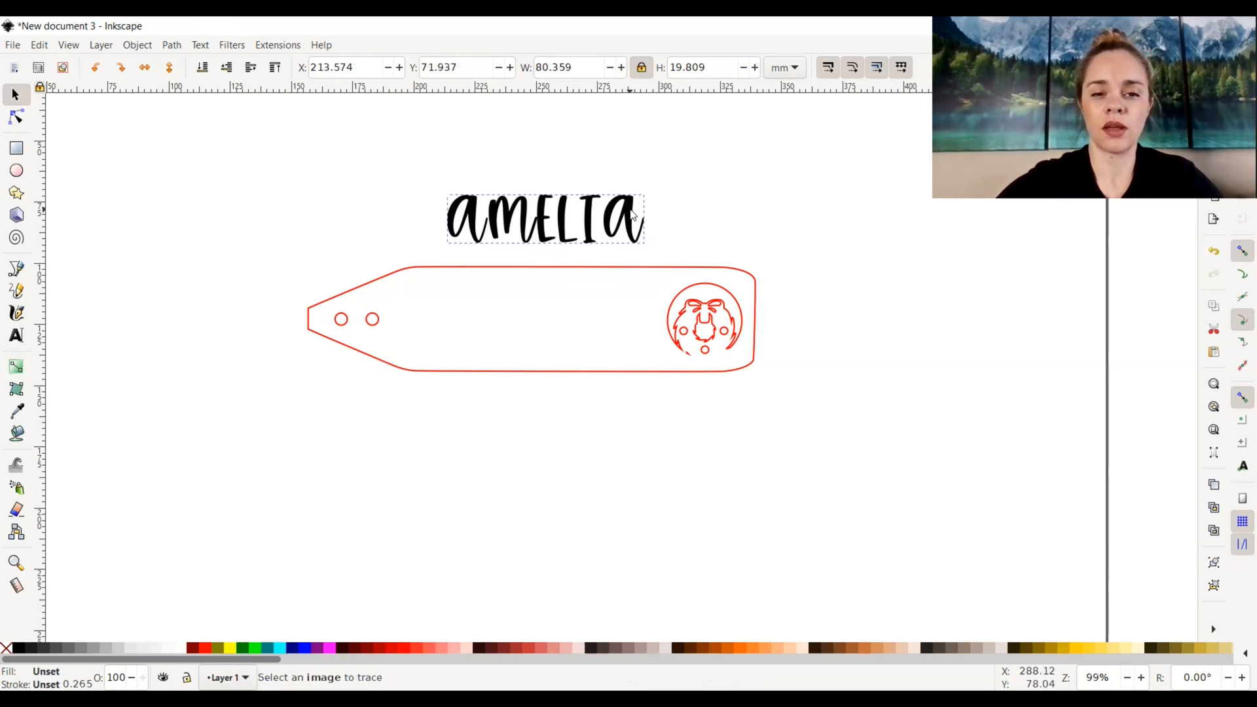
{"action": "left_click", "coordinate": [544, 218]}
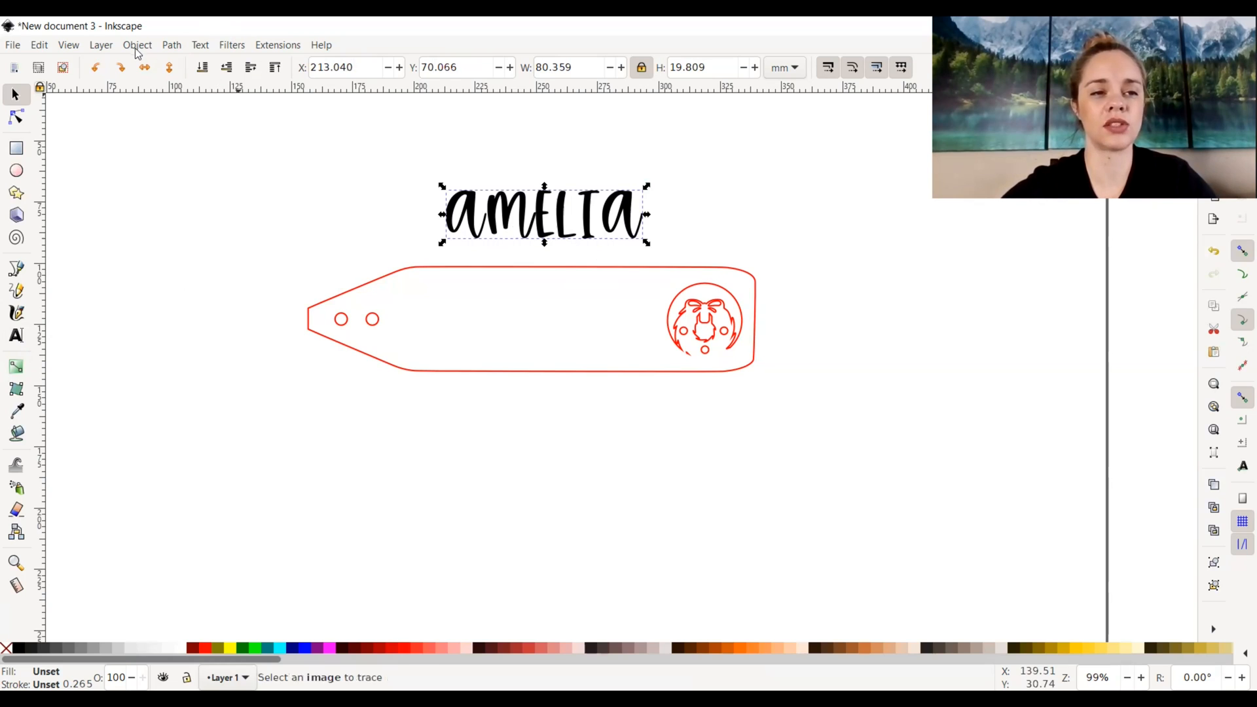
Step: Ungroup the AMELIA outline into separate letters and convert them to paths
{"action": "left_click", "coordinate": [136, 44]}
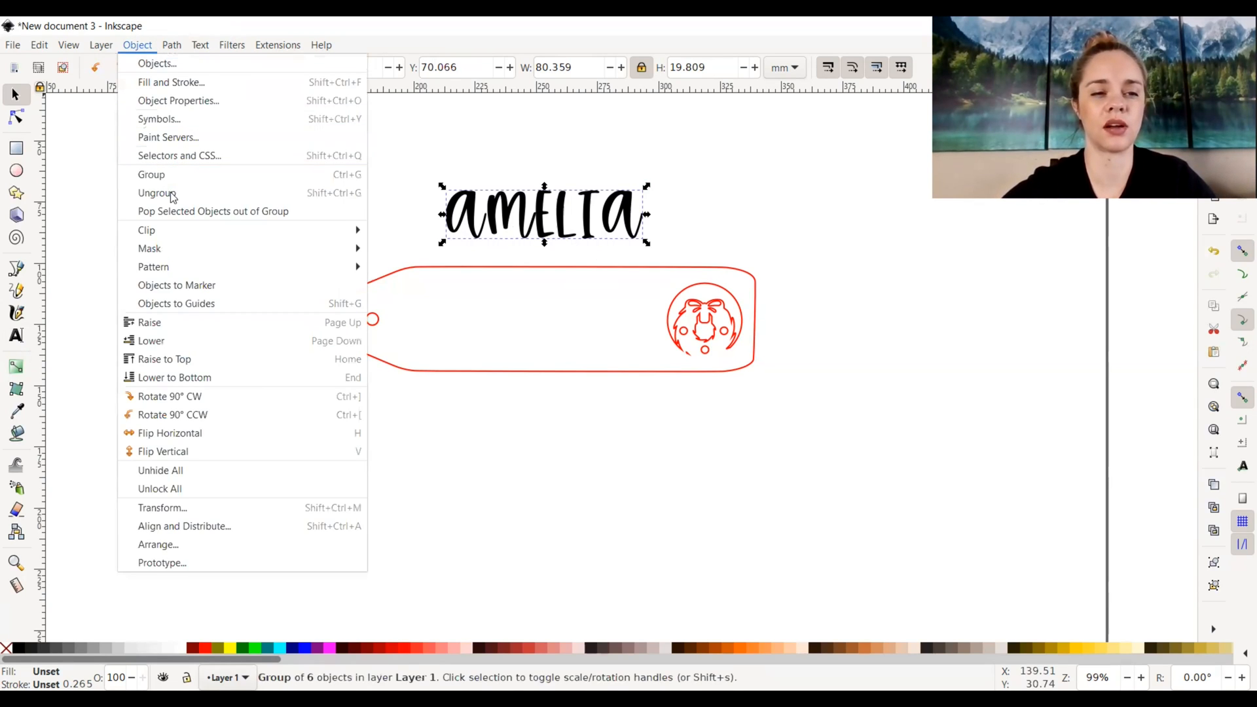
{"action": "left_click", "coordinate": [157, 193]}
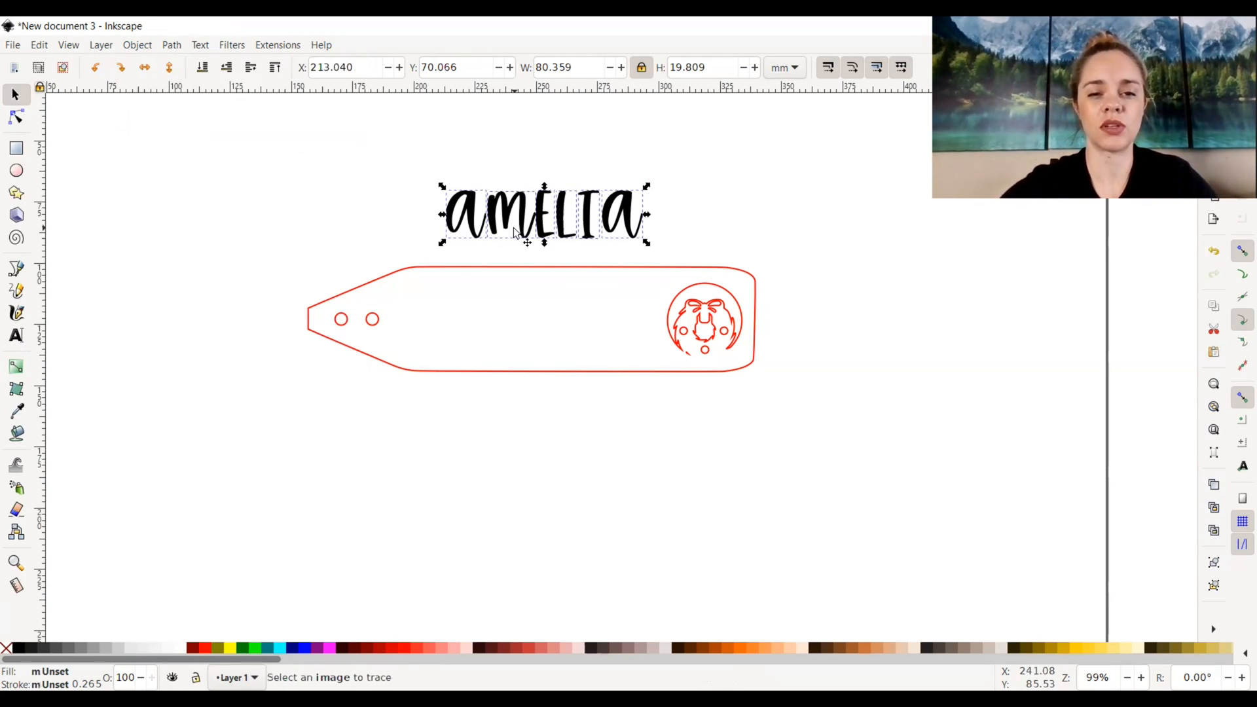
{"action": "scroll", "scroll_direction": "up", "scroll_amount": 3}
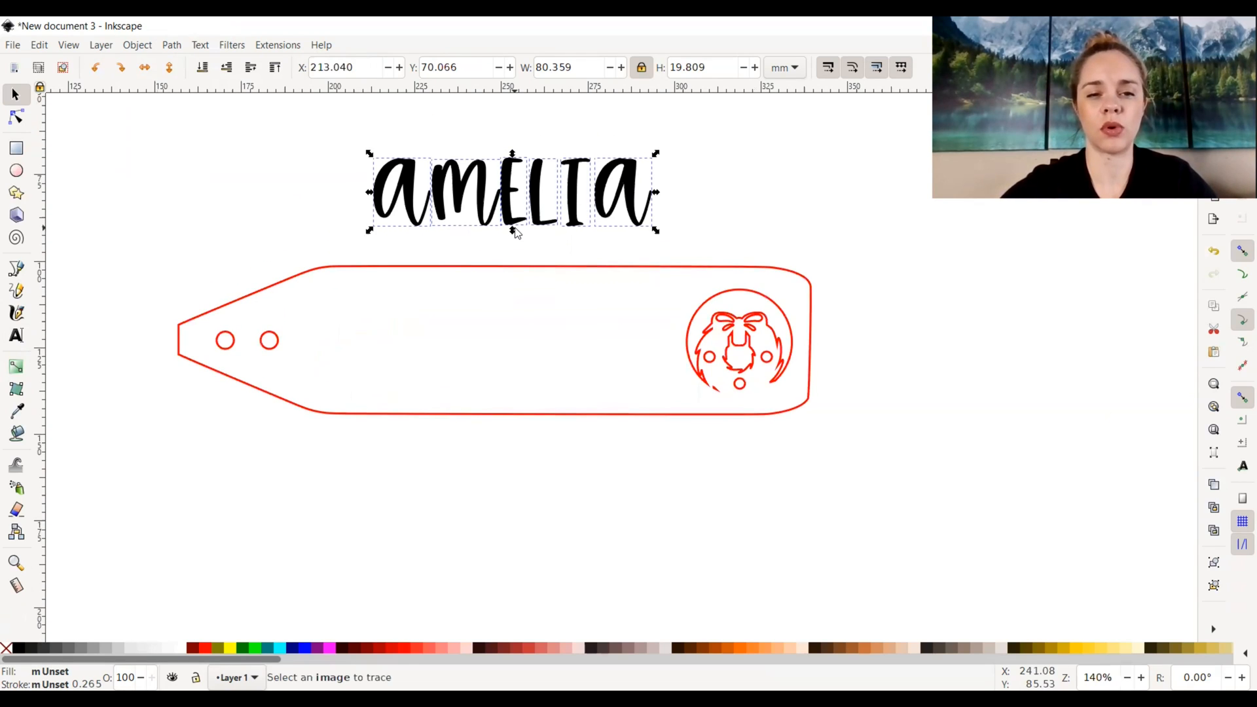
{"action": "scroll", "scroll_direction": "left", "scroll_amount": 3}
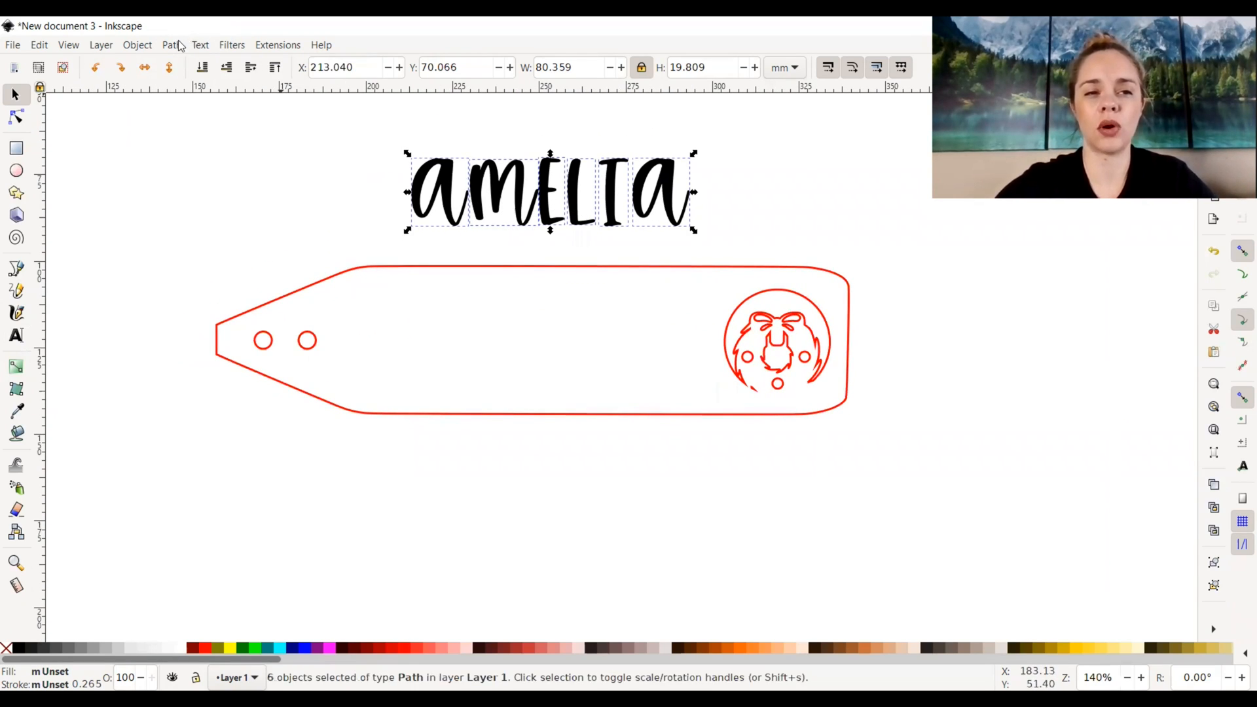
{"action": "left_click", "coordinate": [171, 44]}
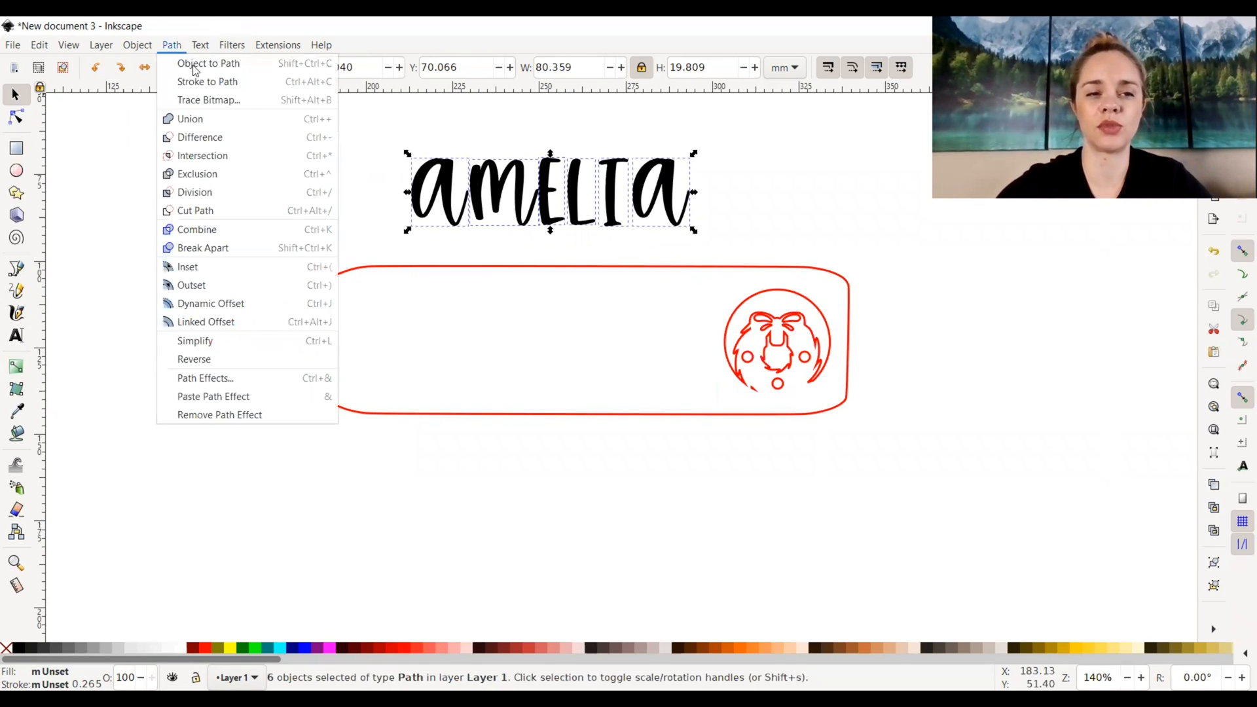
{"action": "left_click", "coordinate": [208, 63]}
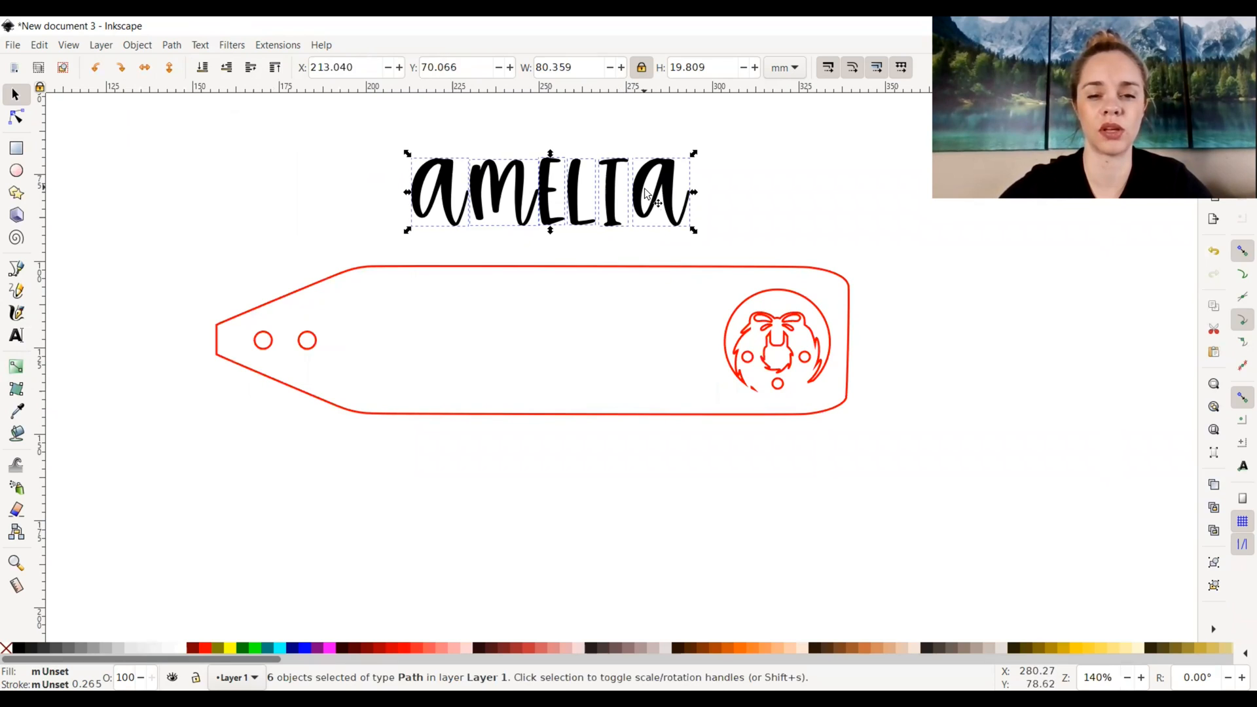
{"action": "mouse_move", "coordinate": [433, 188]}
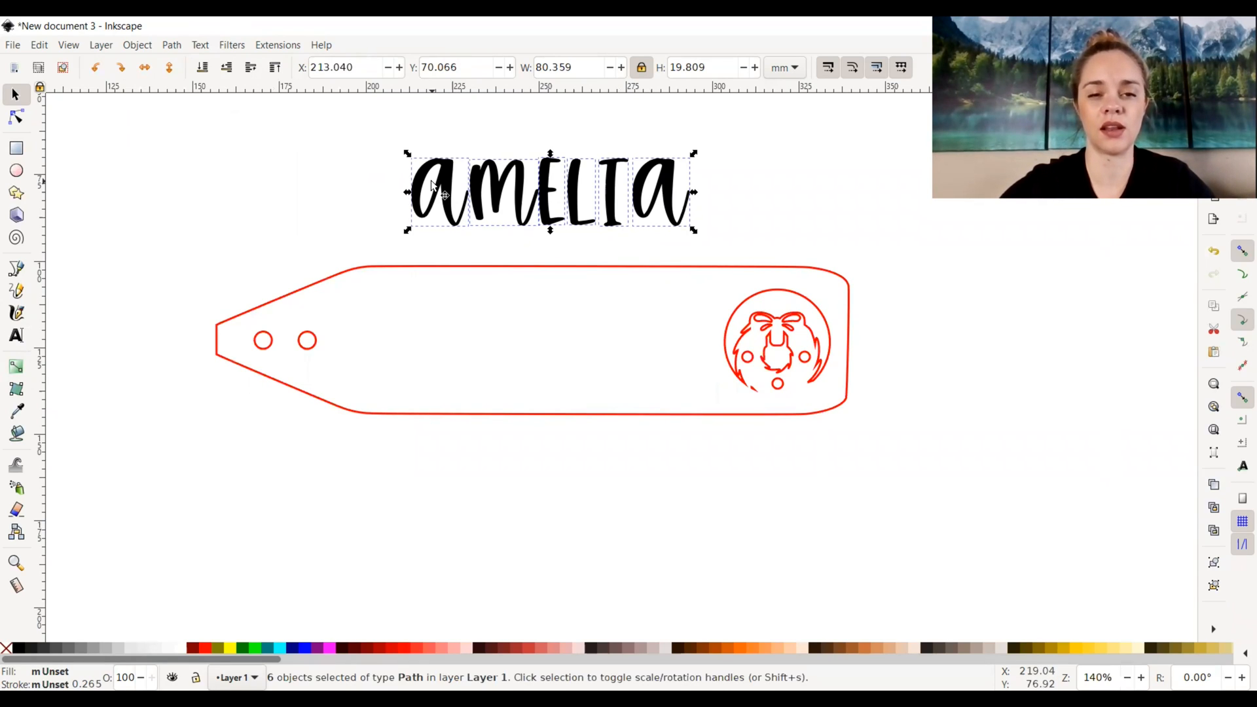
{"action": "mouse_move", "coordinate": [461, 153]}
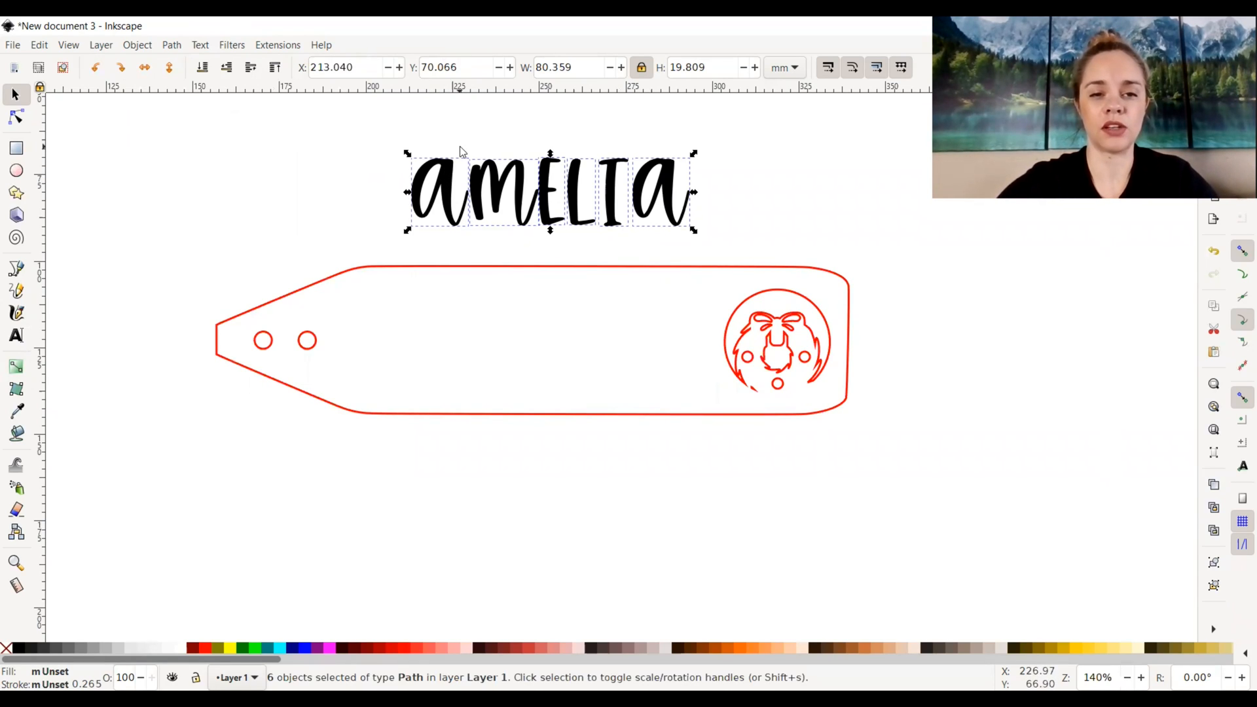
{"action": "mouse_move", "coordinate": [362, 176]}
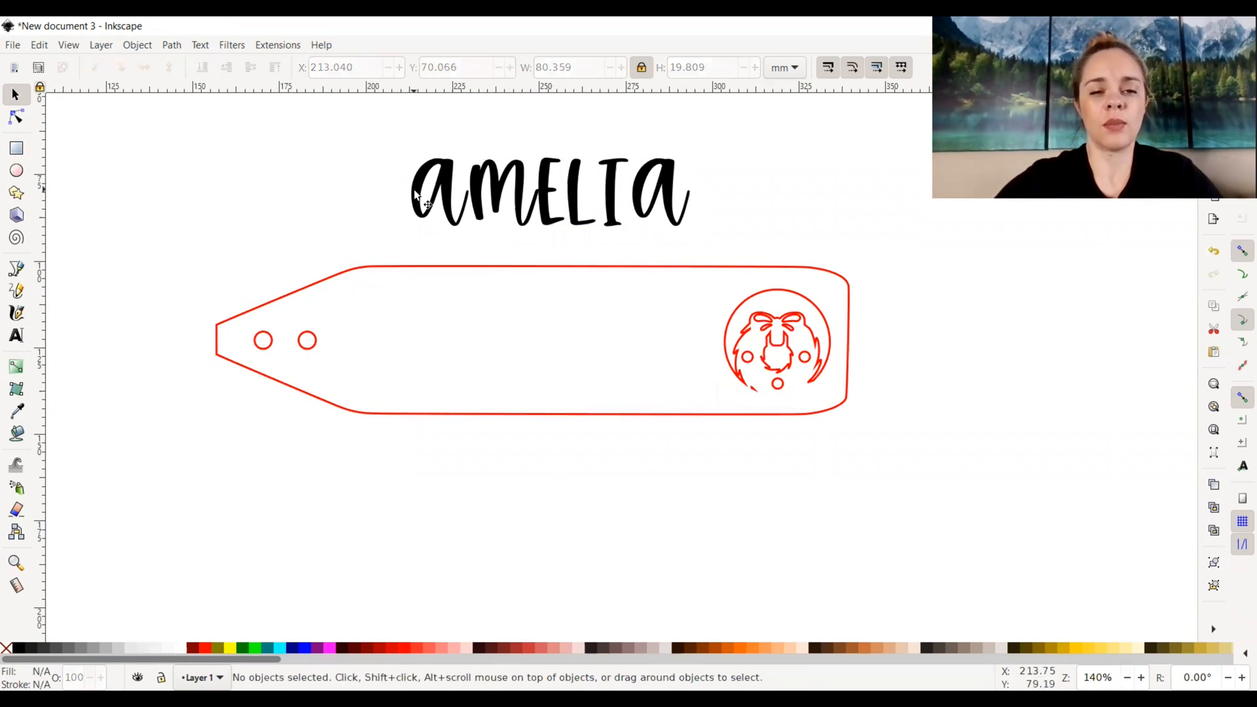
Step: Drag letters A, M, E, L and final A into the tag, ending beside the wreath
{"action": "left_click", "coordinate": [440, 192]}
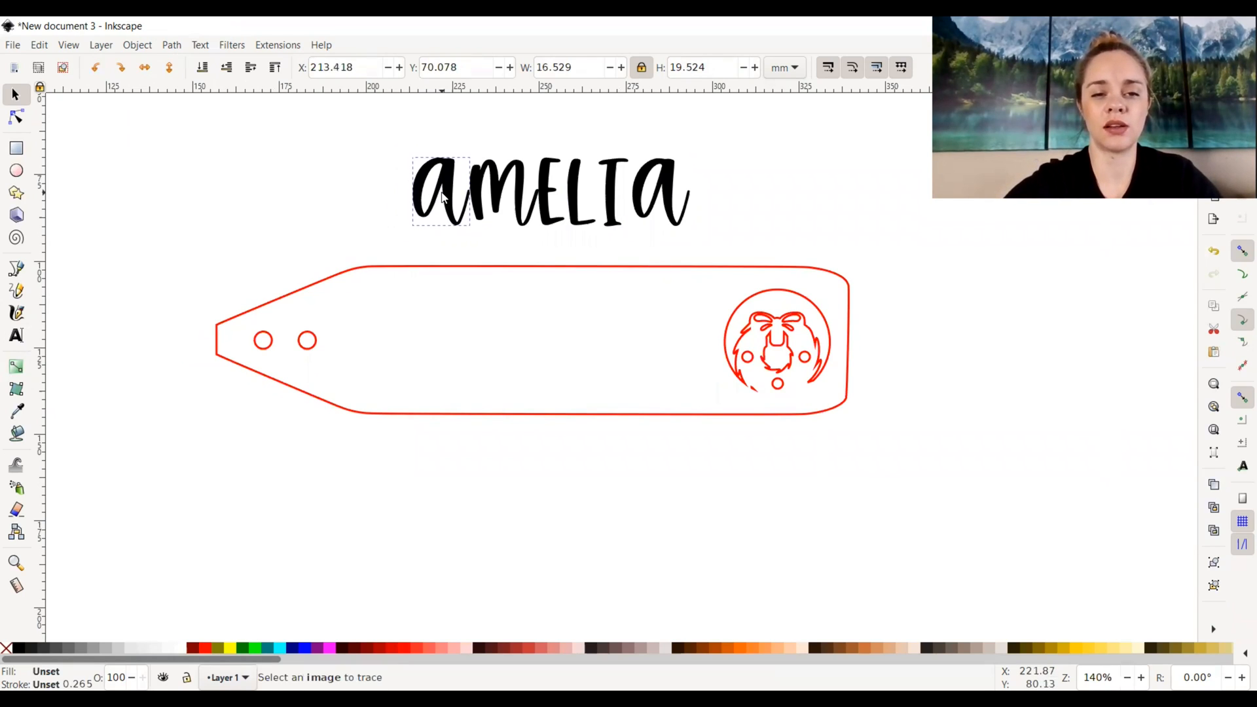
{"action": "left_click", "coordinate": [439, 192]}
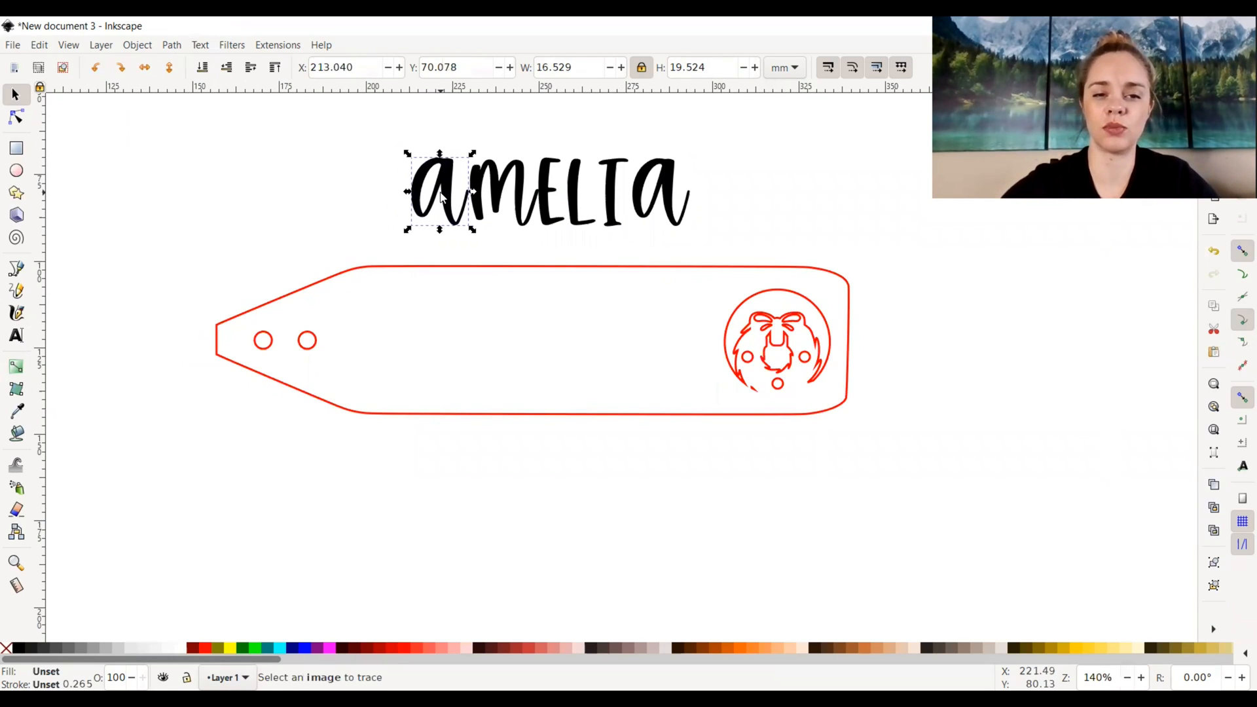
{"action": "left_click_drag", "start_coordinate": [439, 193], "coordinate": [409, 349]}
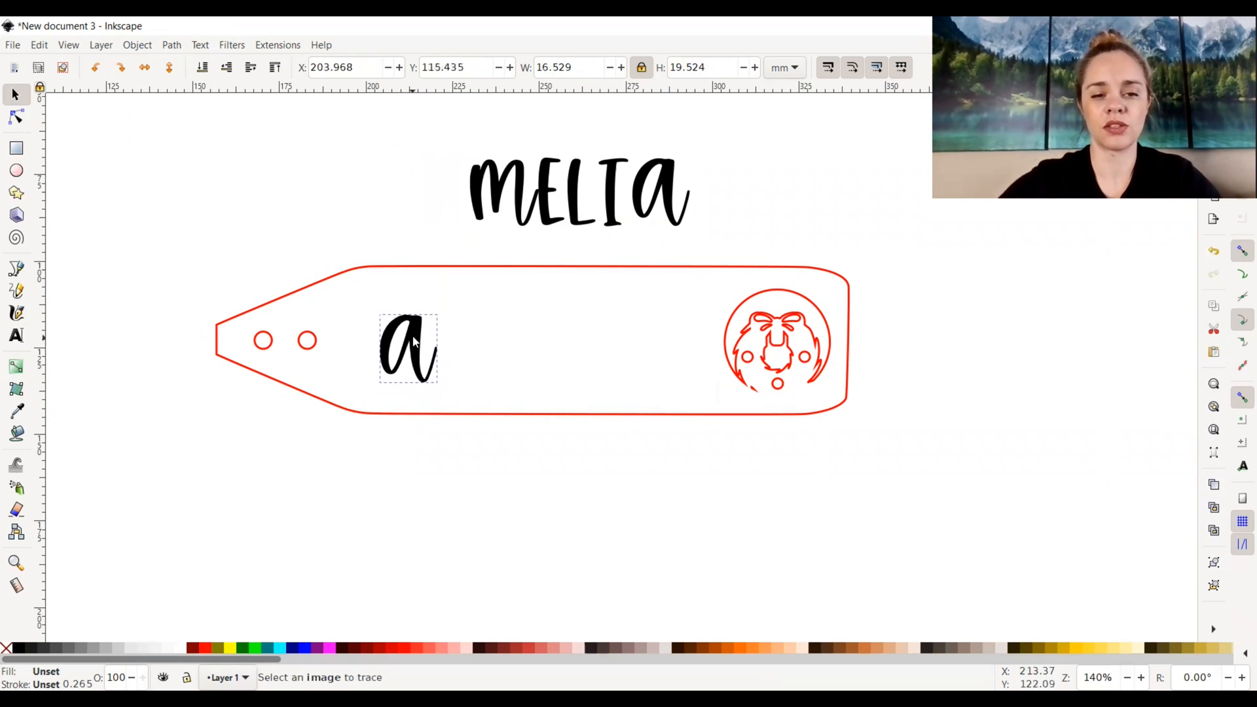
{"action": "left_click_drag", "start_coordinate": [409, 349], "coordinate": [493, 220]}
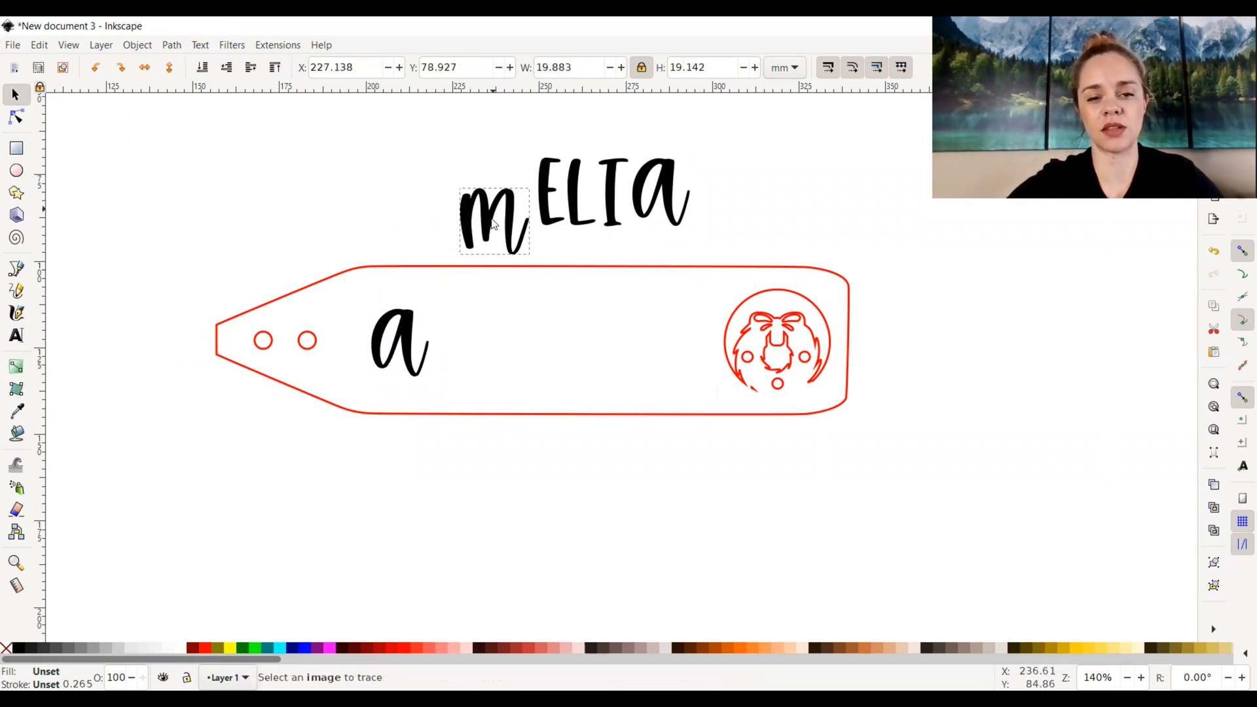
{"action": "left_click_drag", "start_coordinate": [493, 221], "coordinate": [484, 343]}
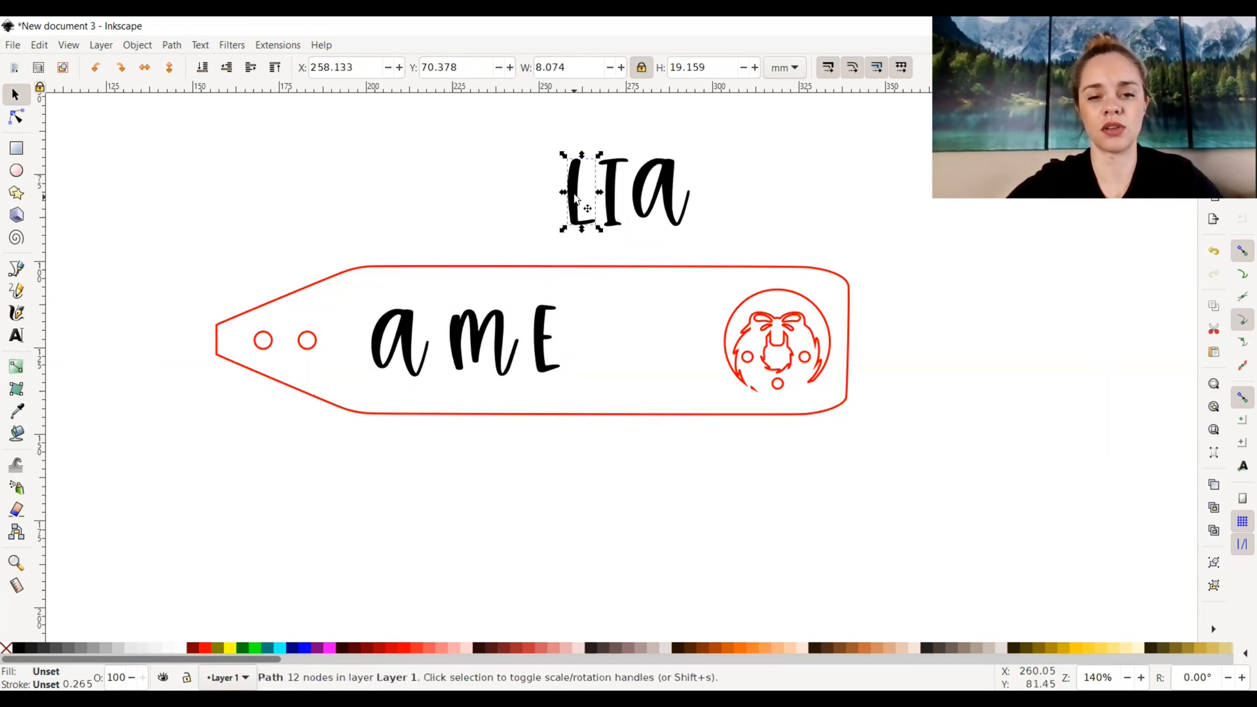
{"action": "left_click_drag", "start_coordinate": [582, 193], "coordinate": [600, 337]}
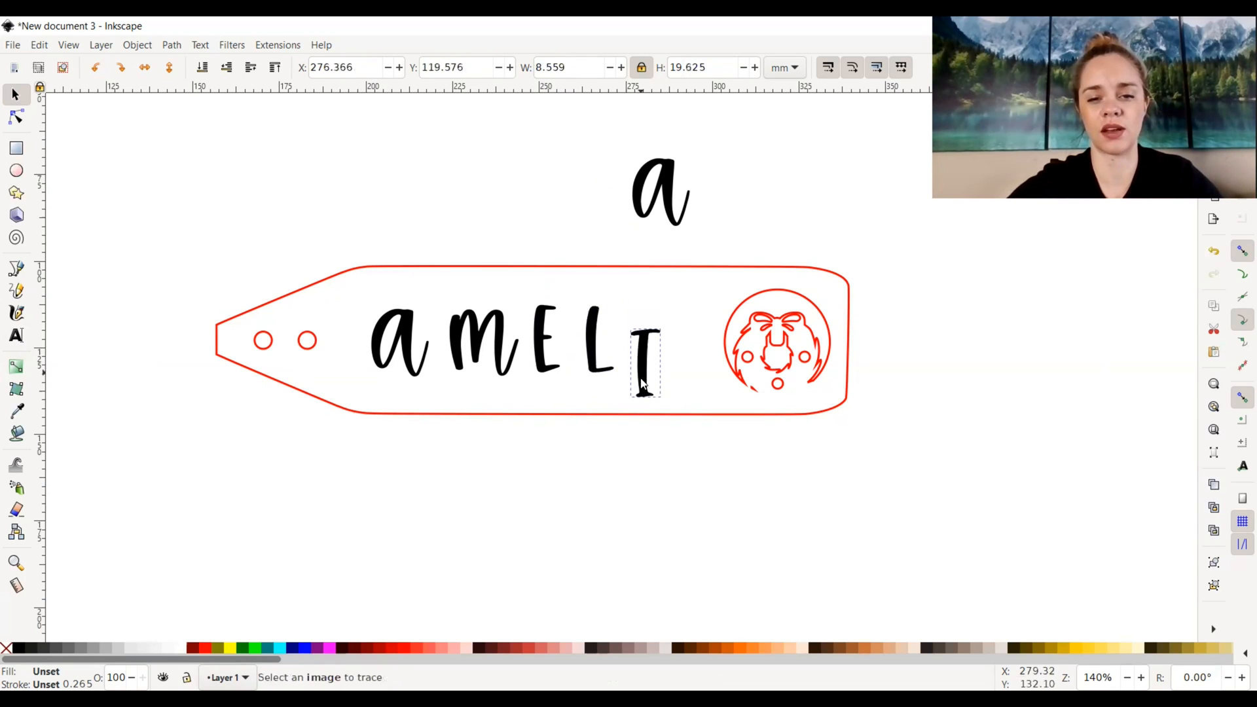
{"action": "left_click", "coordinate": [661, 191]}
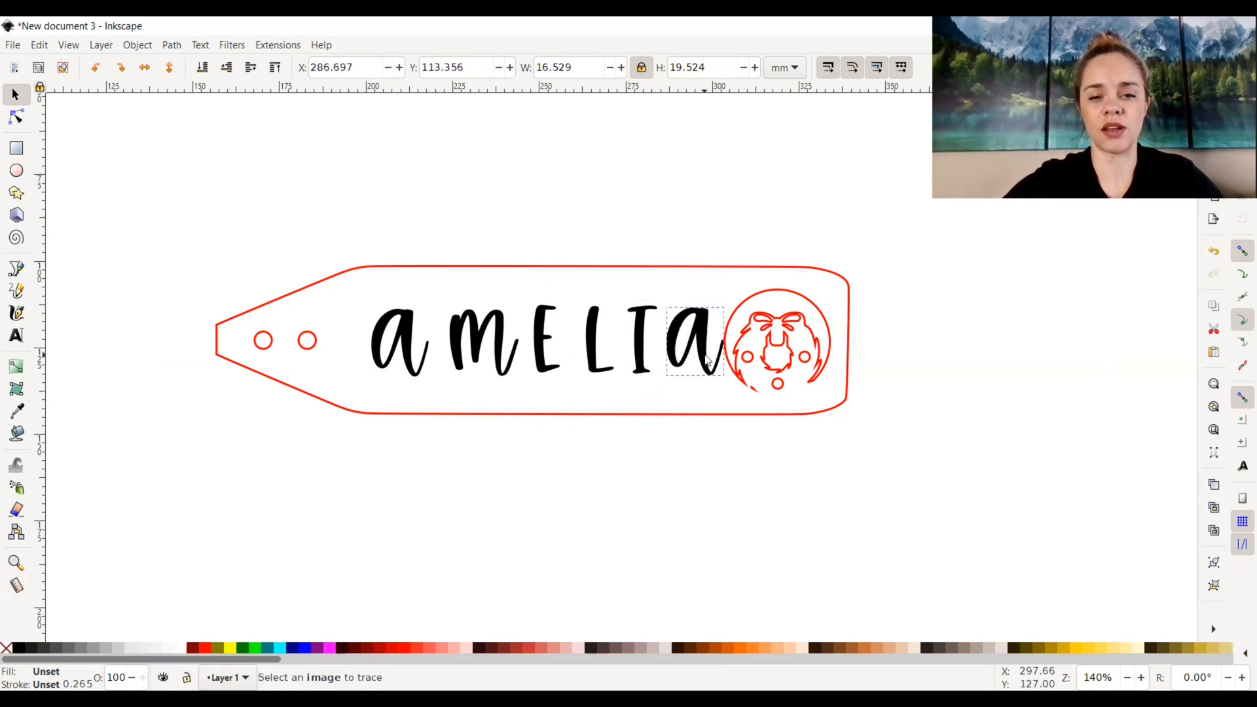
{"action": "left_click_drag", "start_coordinate": [346, 205], "coordinate": [725, 475]}
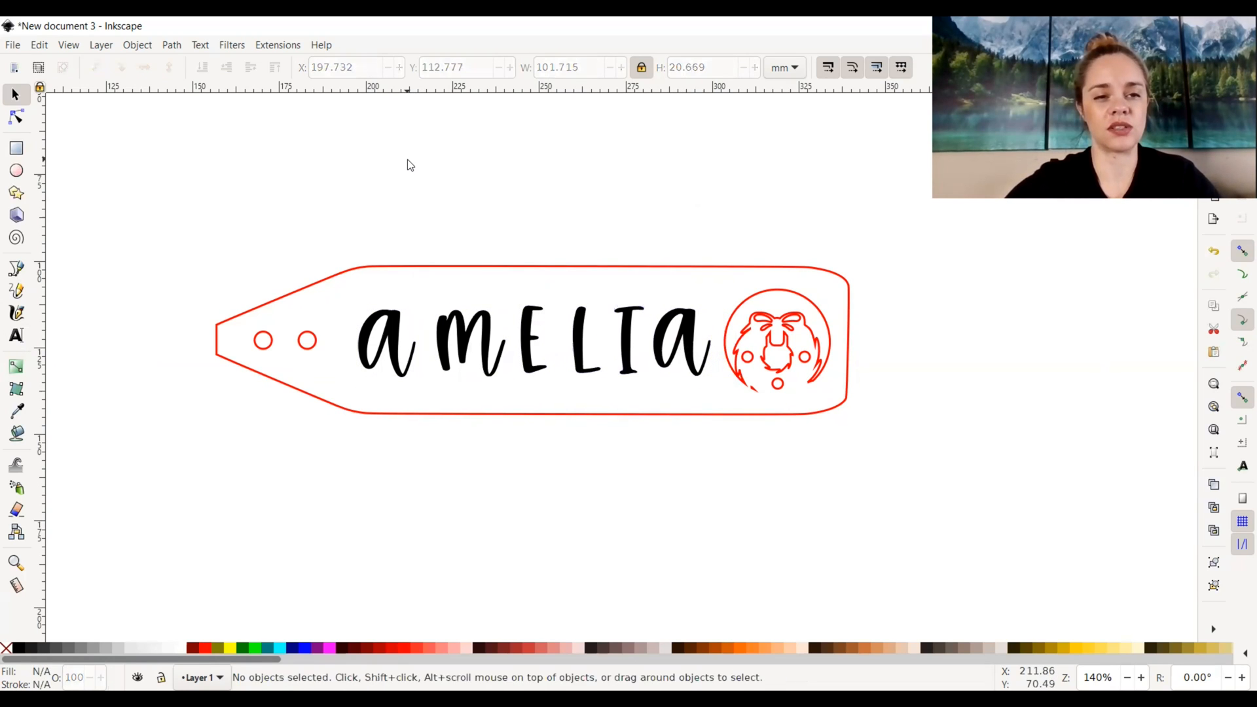
{"action": "left_click", "coordinate": [171, 44]}
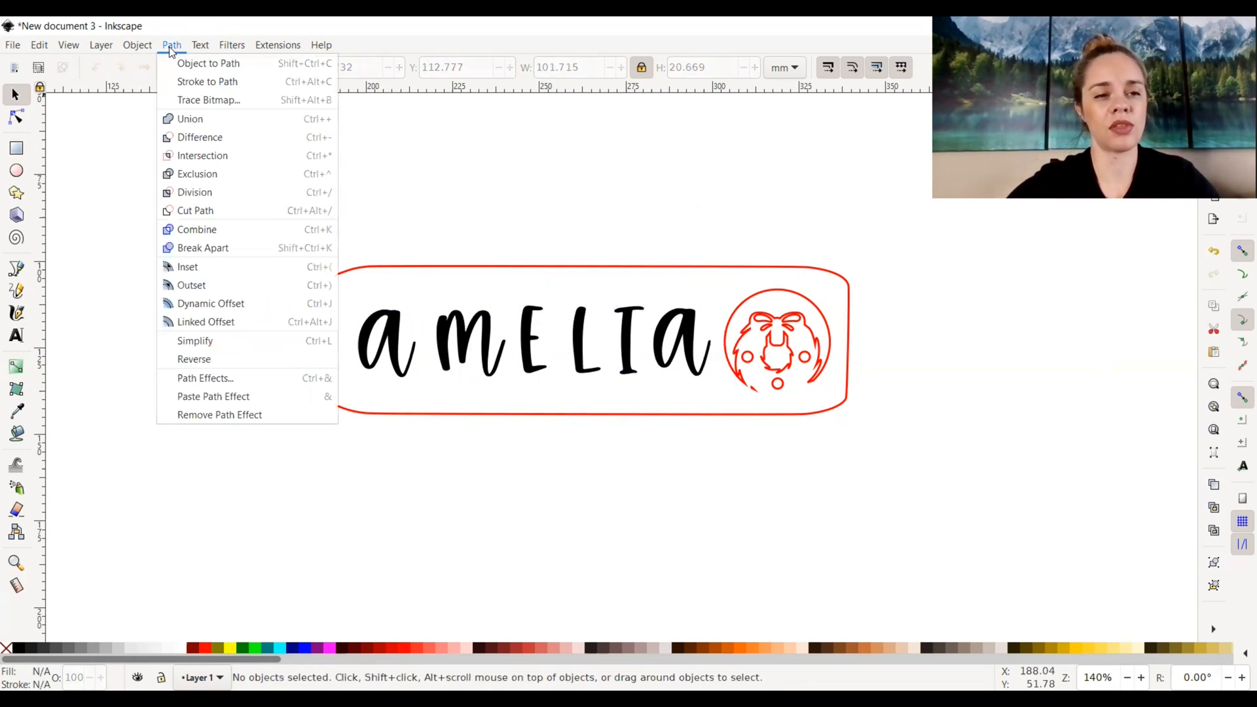
{"action": "left_click", "coordinate": [208, 64]}
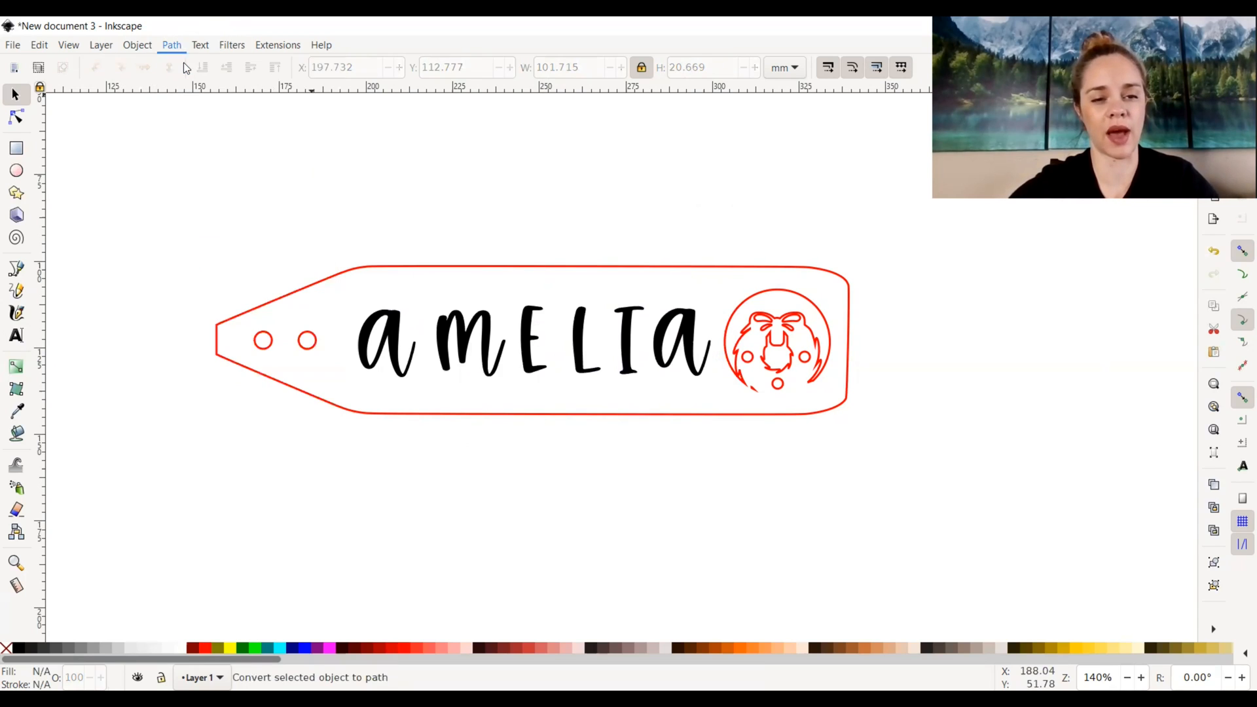
{"action": "left_click_drag", "start_coordinate": [314, 211], "coordinate": [645, 428]}
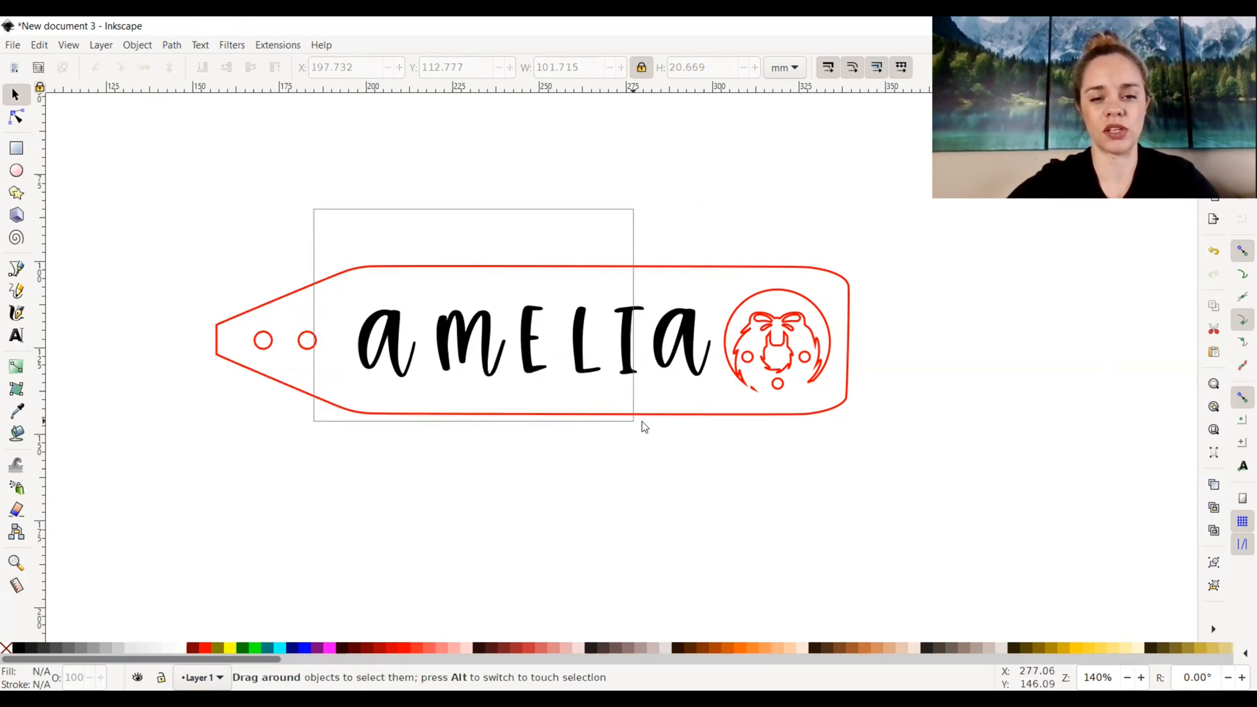
{"action": "left_click_drag", "start_coordinate": [313, 210], "coordinate": [633, 425]}
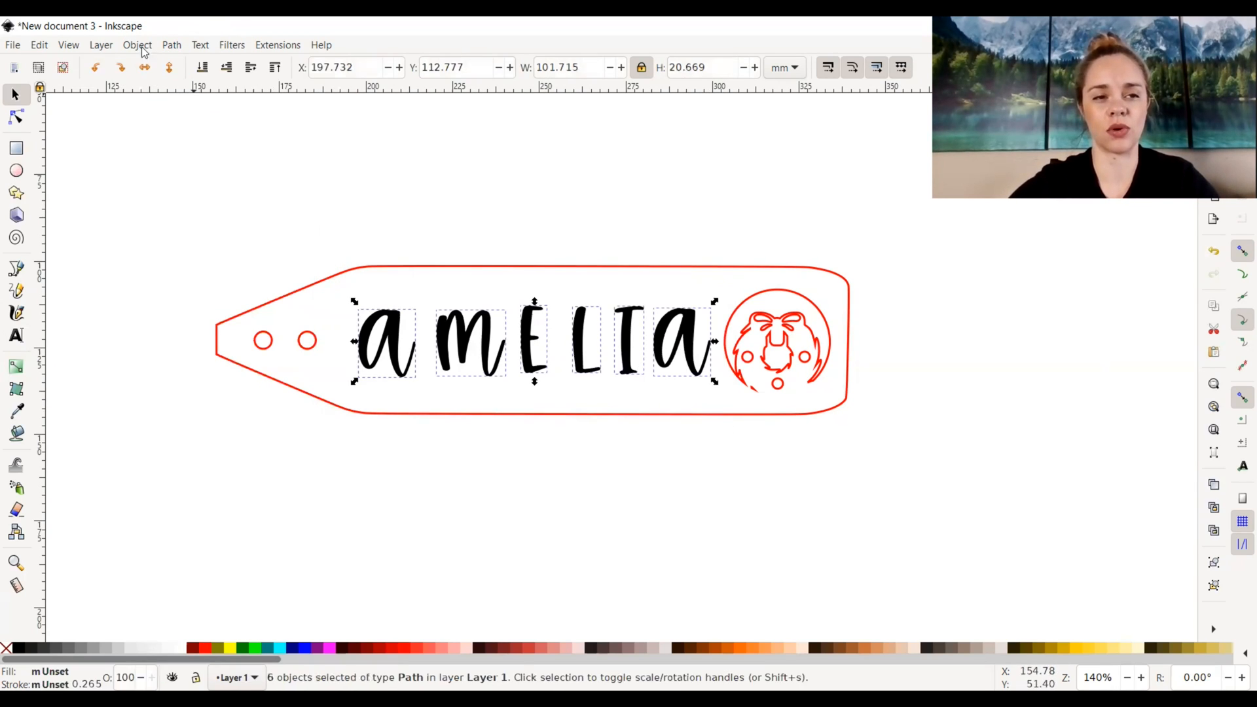
{"action": "left_click", "coordinate": [455, 190]}
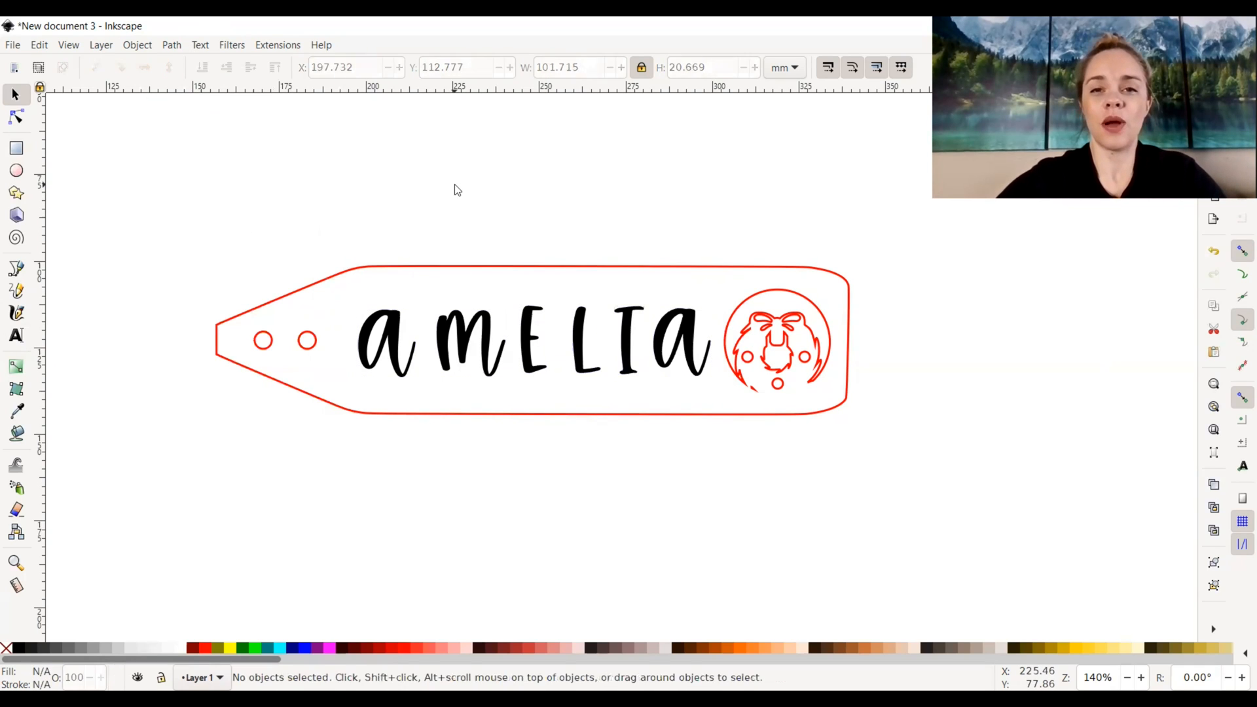